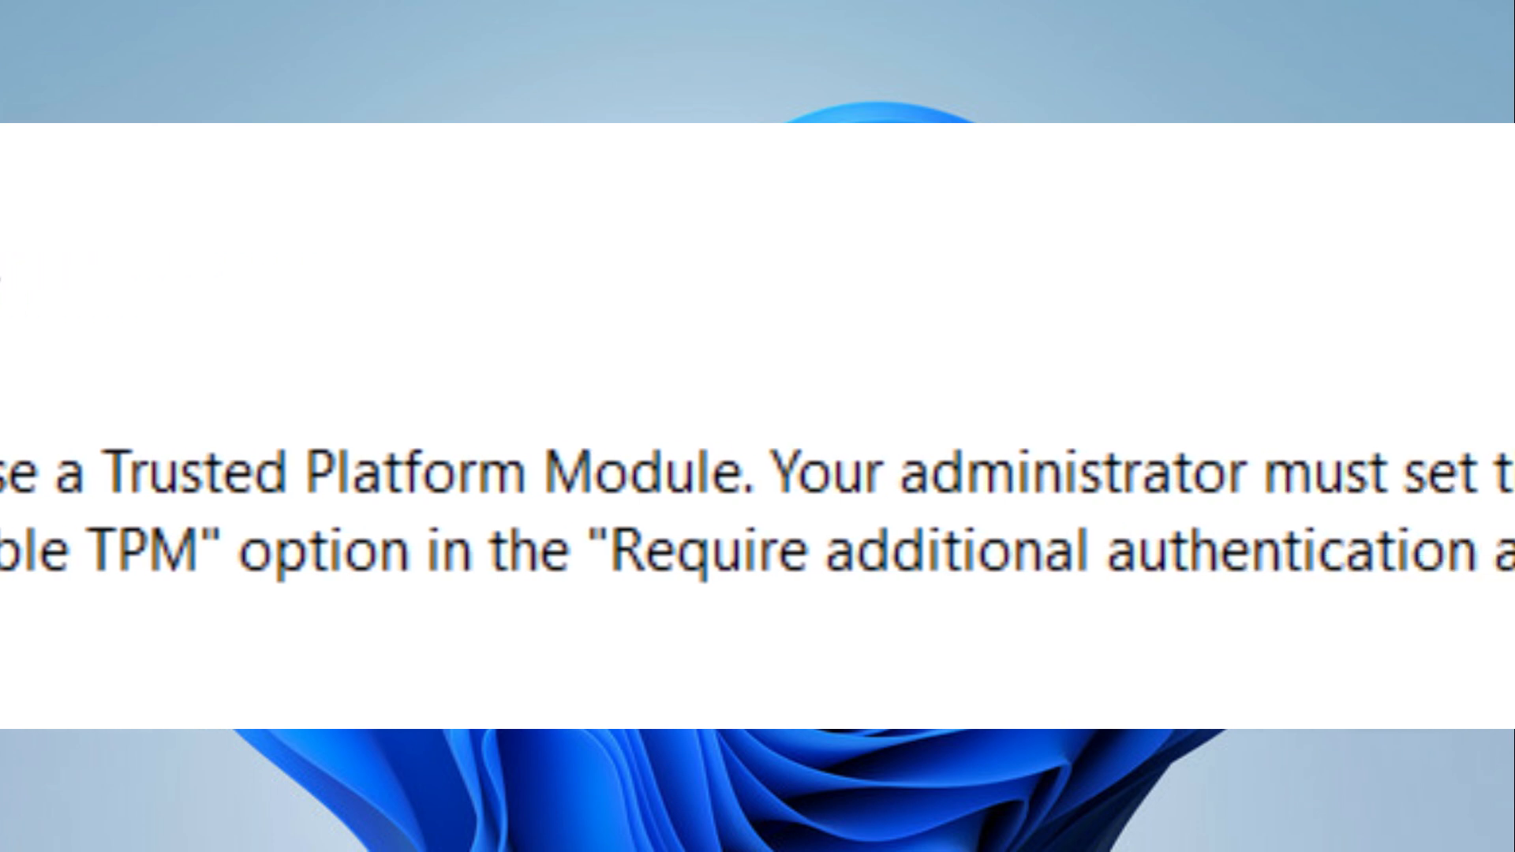
# Dismiss the BitLocker error that startup options on this PC are configured incorrectly
pyautogui.rightClick(280, 435)
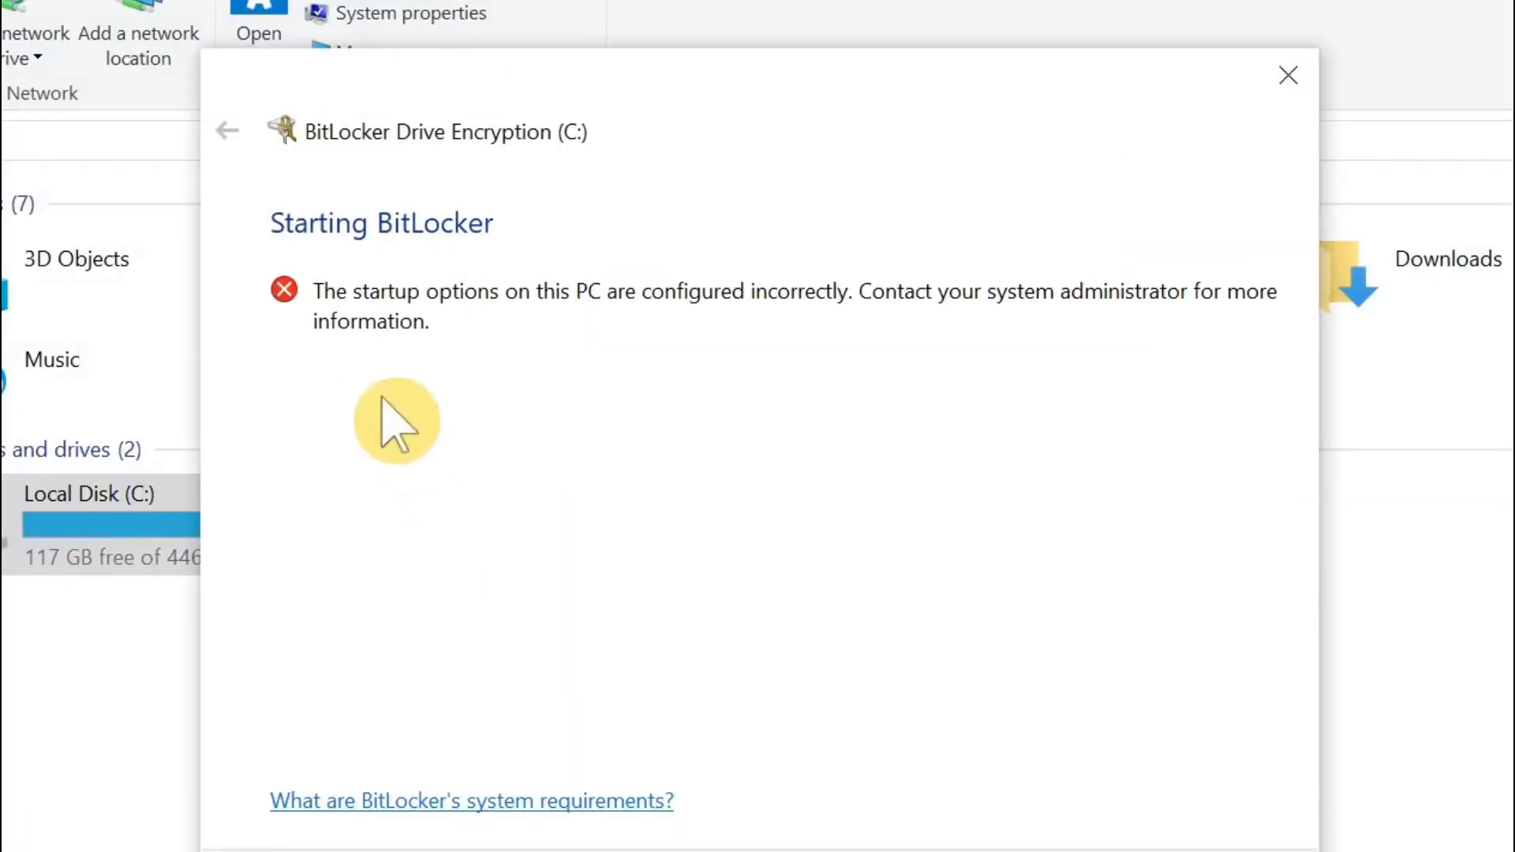
pyautogui.moveTo(741, 333)
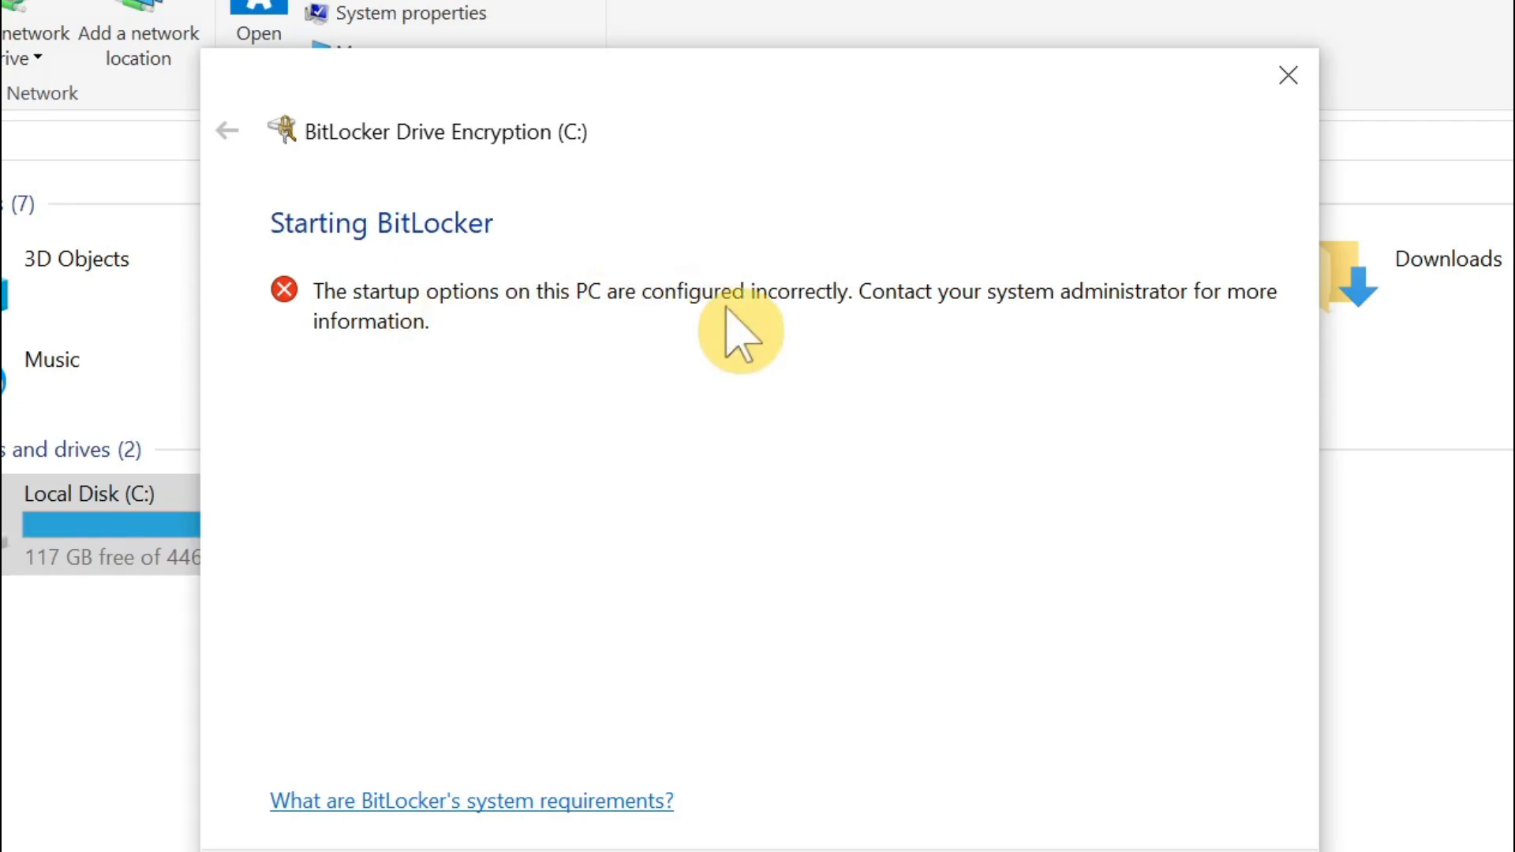
pyautogui.click(1287, 74)
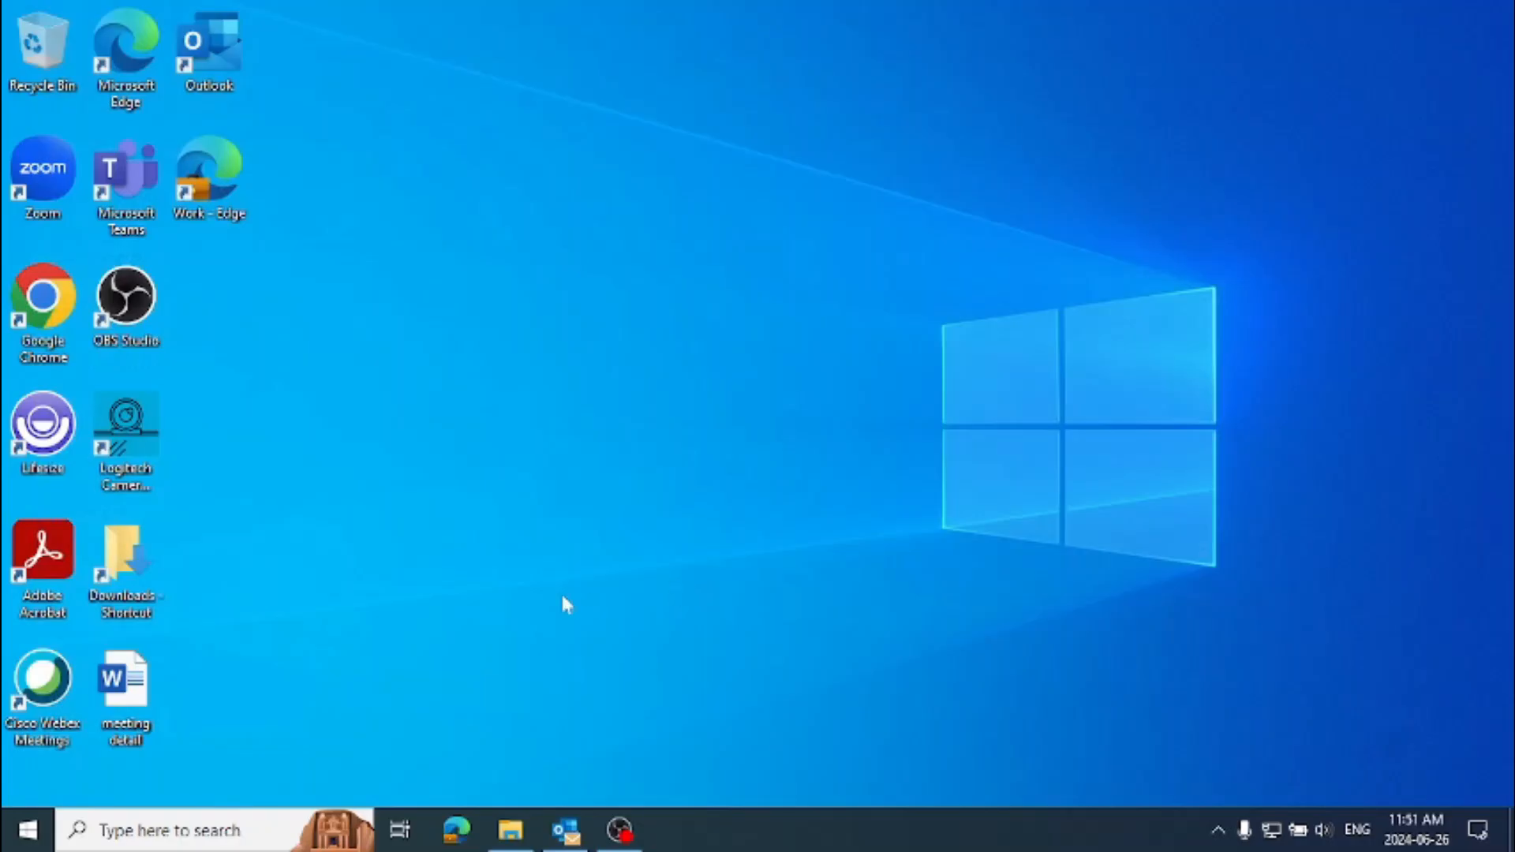
pyautogui.moveTo(14, 829)
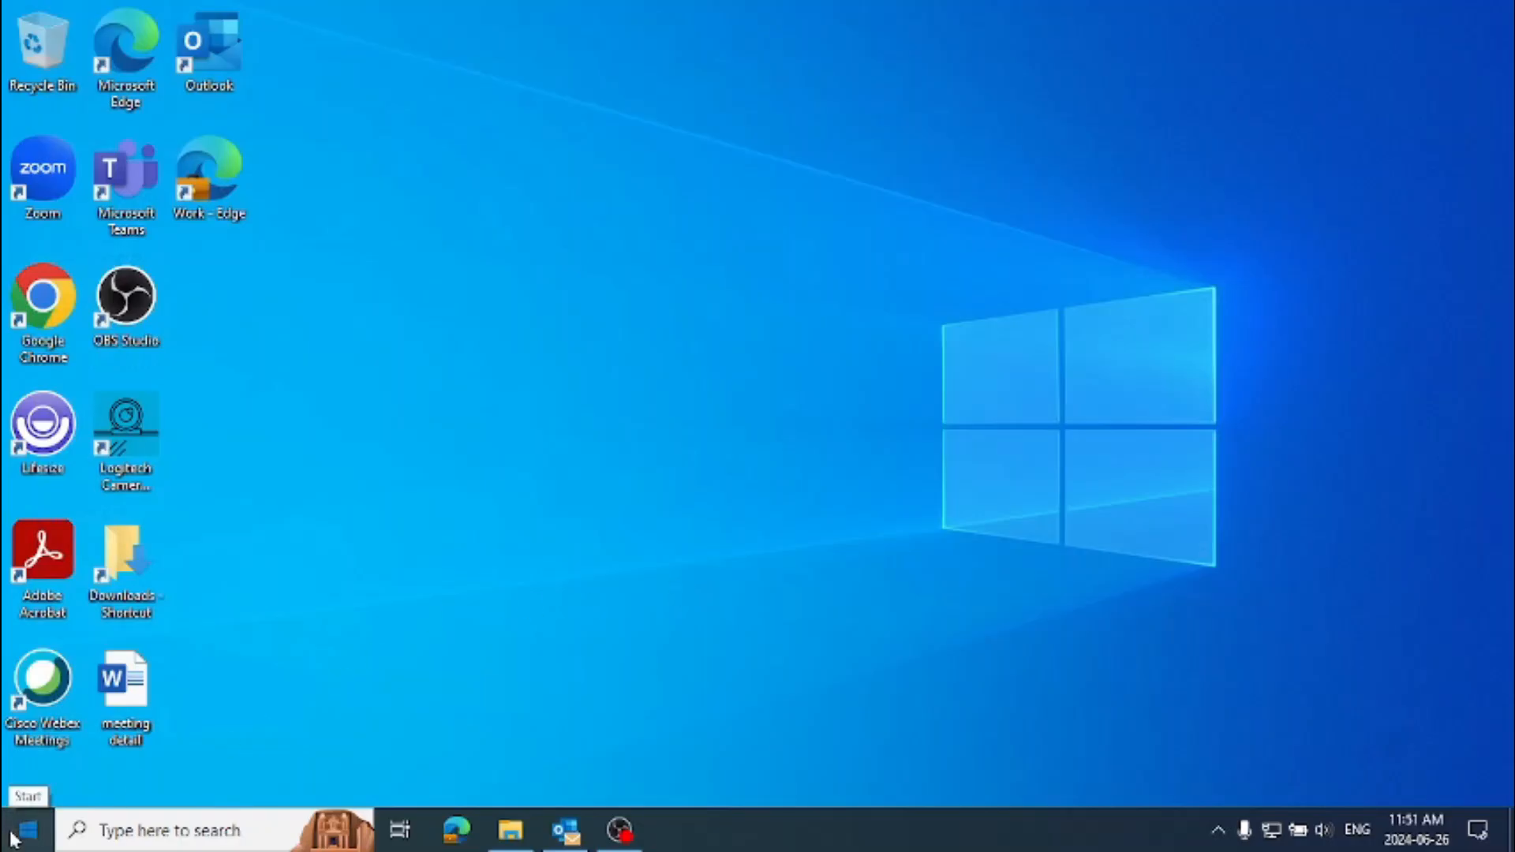
# Search 'gpedit' from the Start menu to launch the Local Group Policy Editor
pyautogui.click(14, 829)
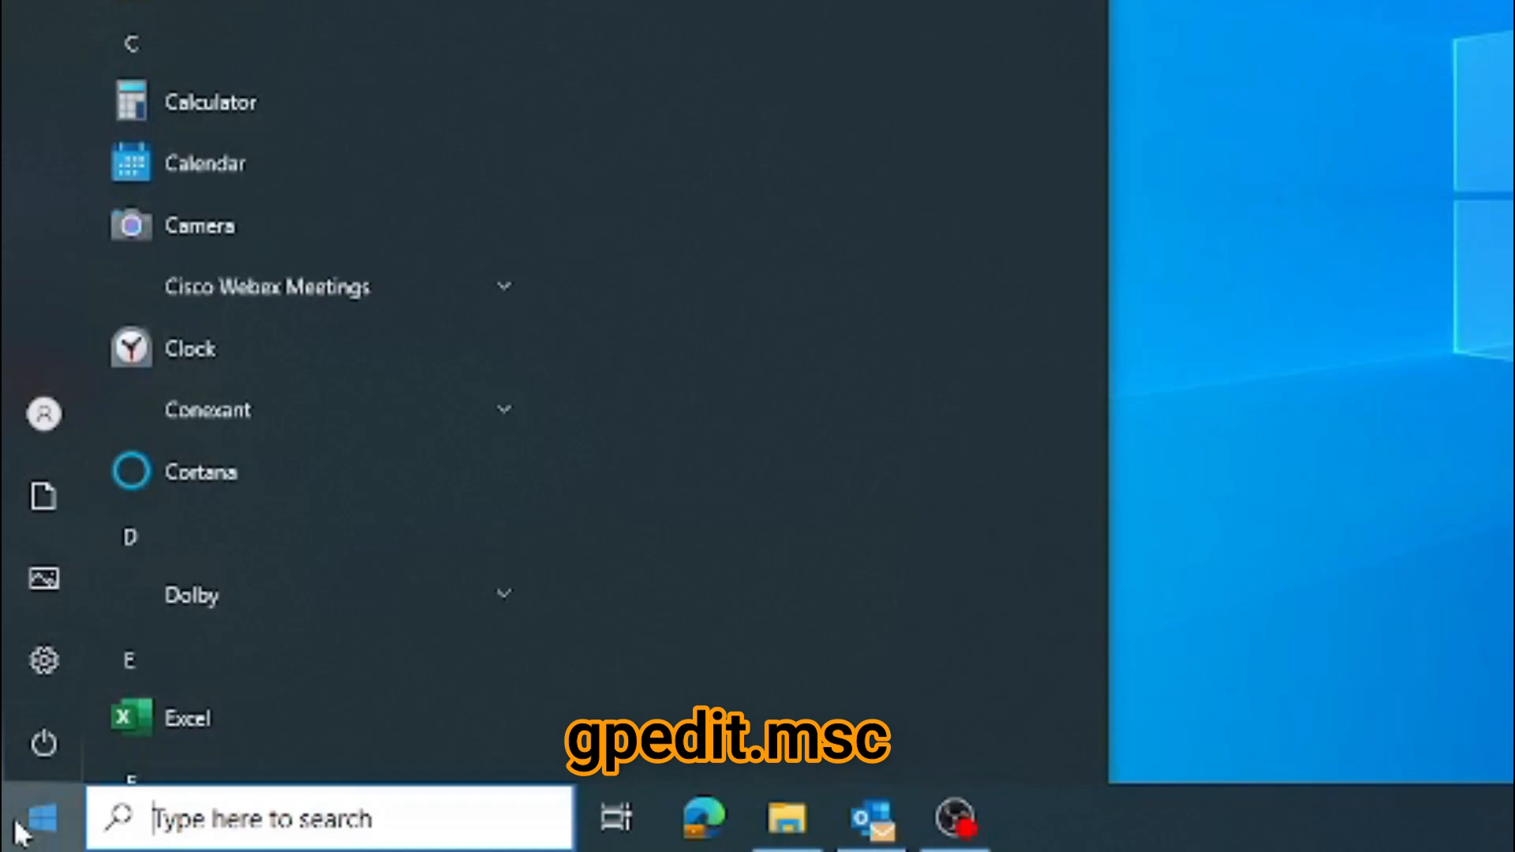
pyautogui.write('g')
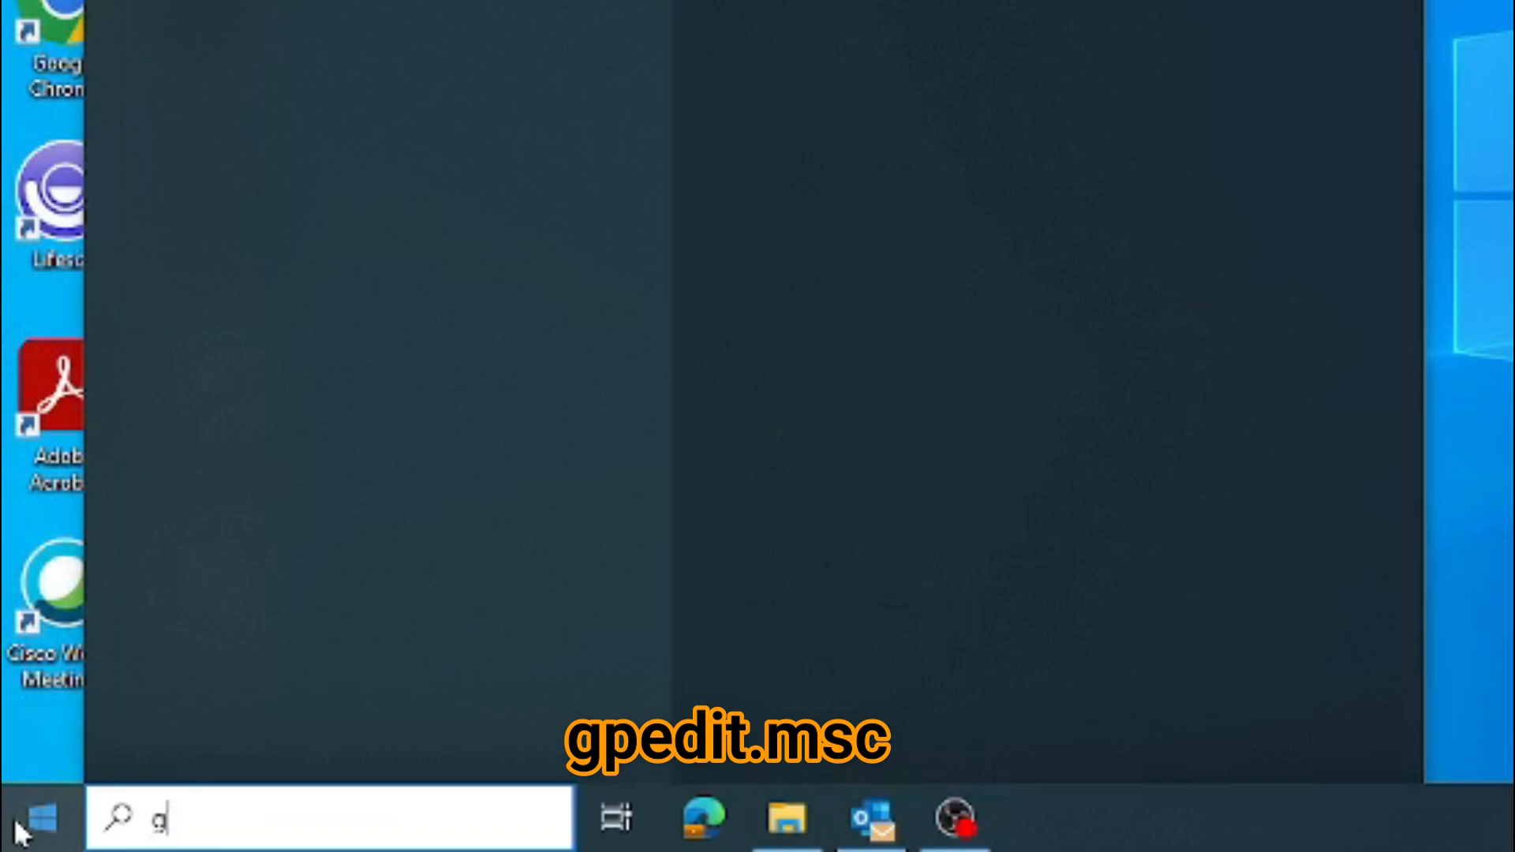
pyautogui.write('pedit')
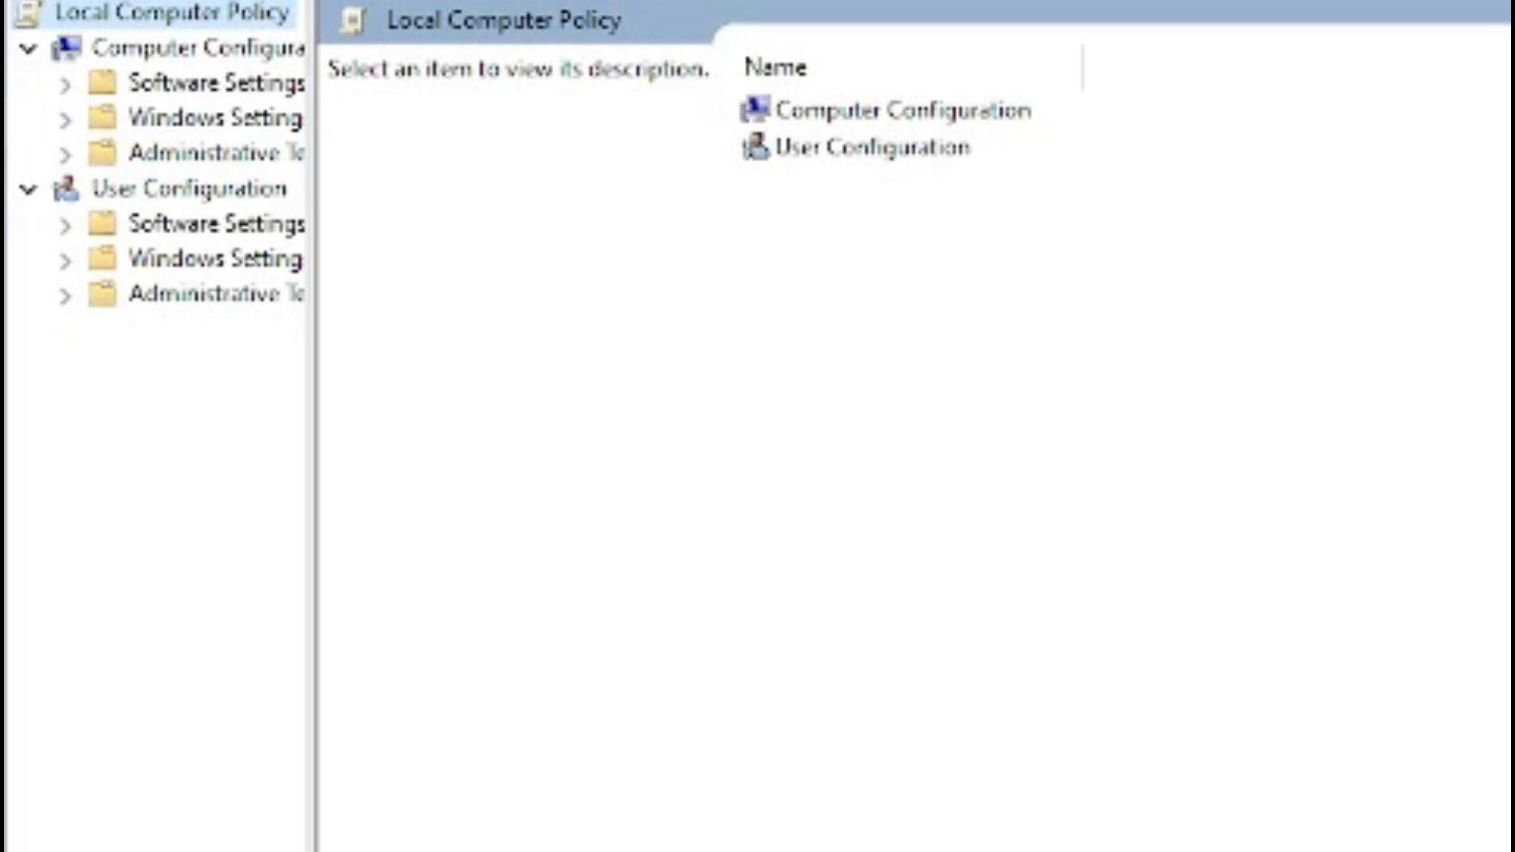
# Widen the tree and open Administrative Templates > BitLocker Drive Encryption > Operating System Drives
pyautogui.moveTo(314, 580); pyautogui.dragTo(569, 580)
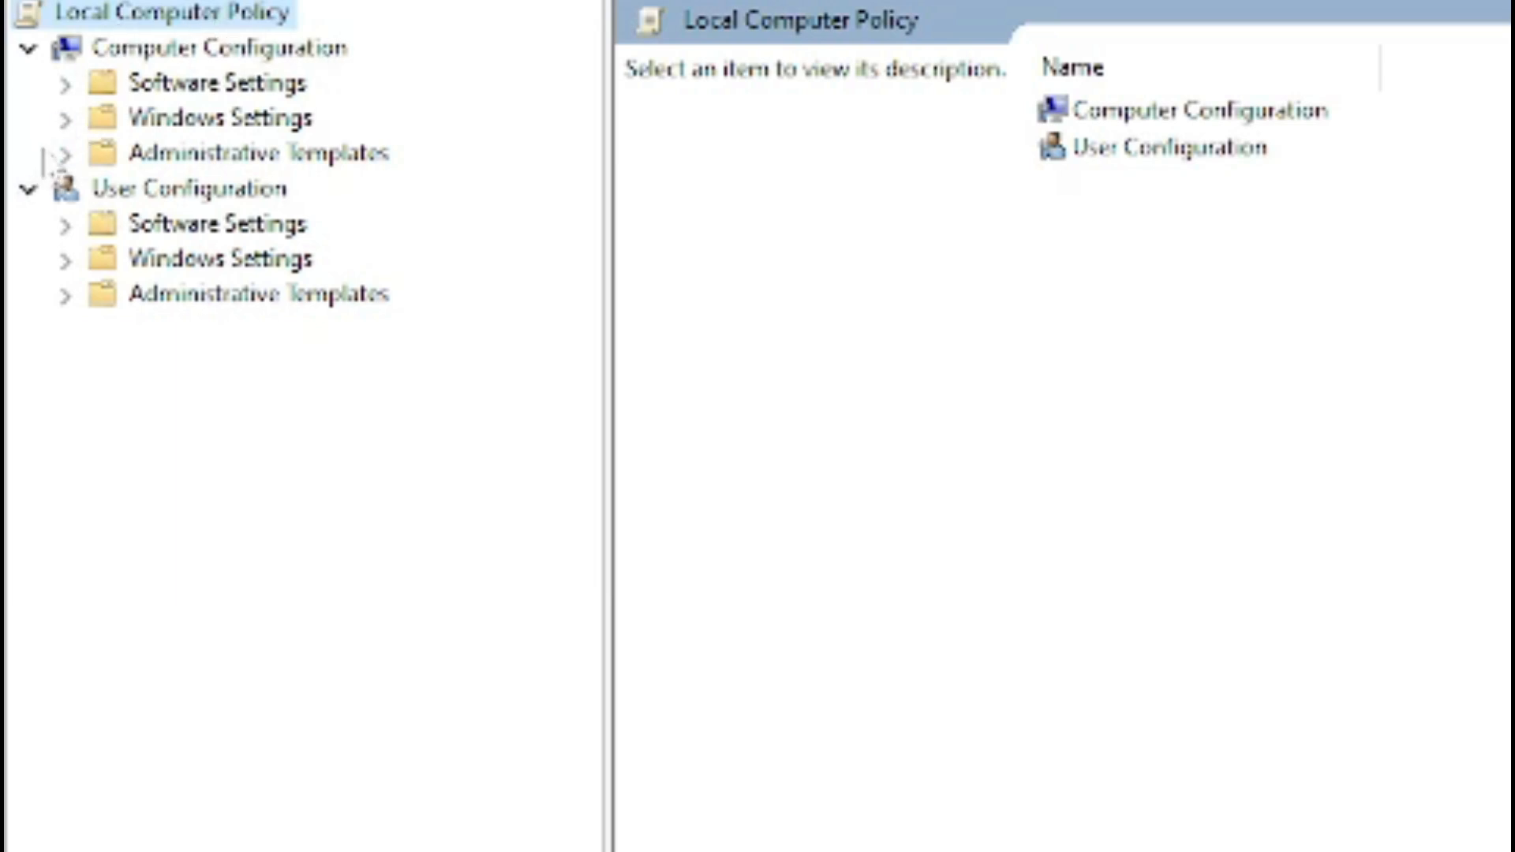
pyautogui.click(51, 152)
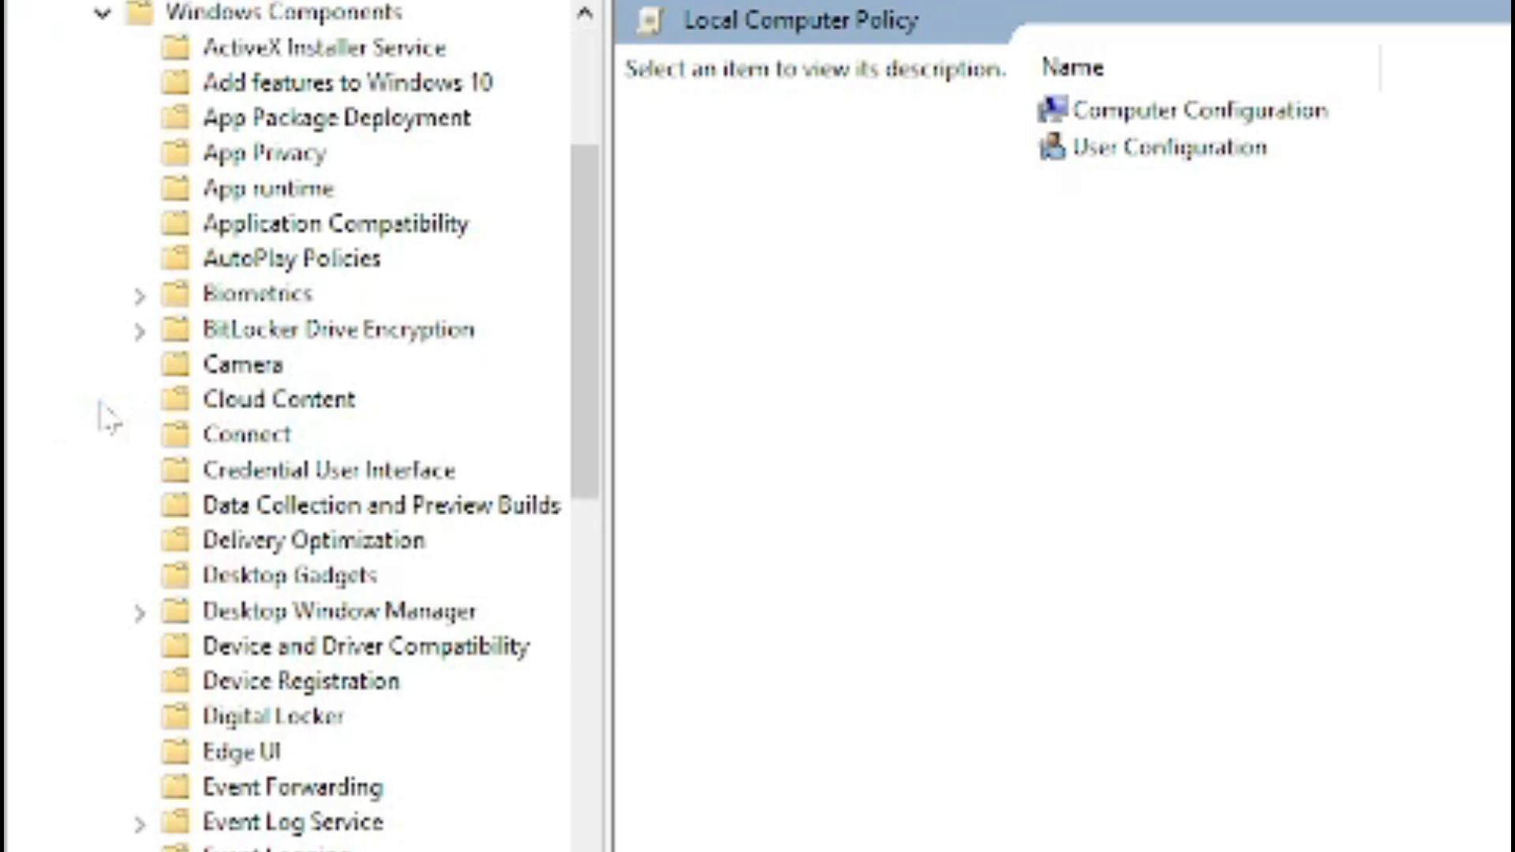
pyautogui.moveTo(280, 336)
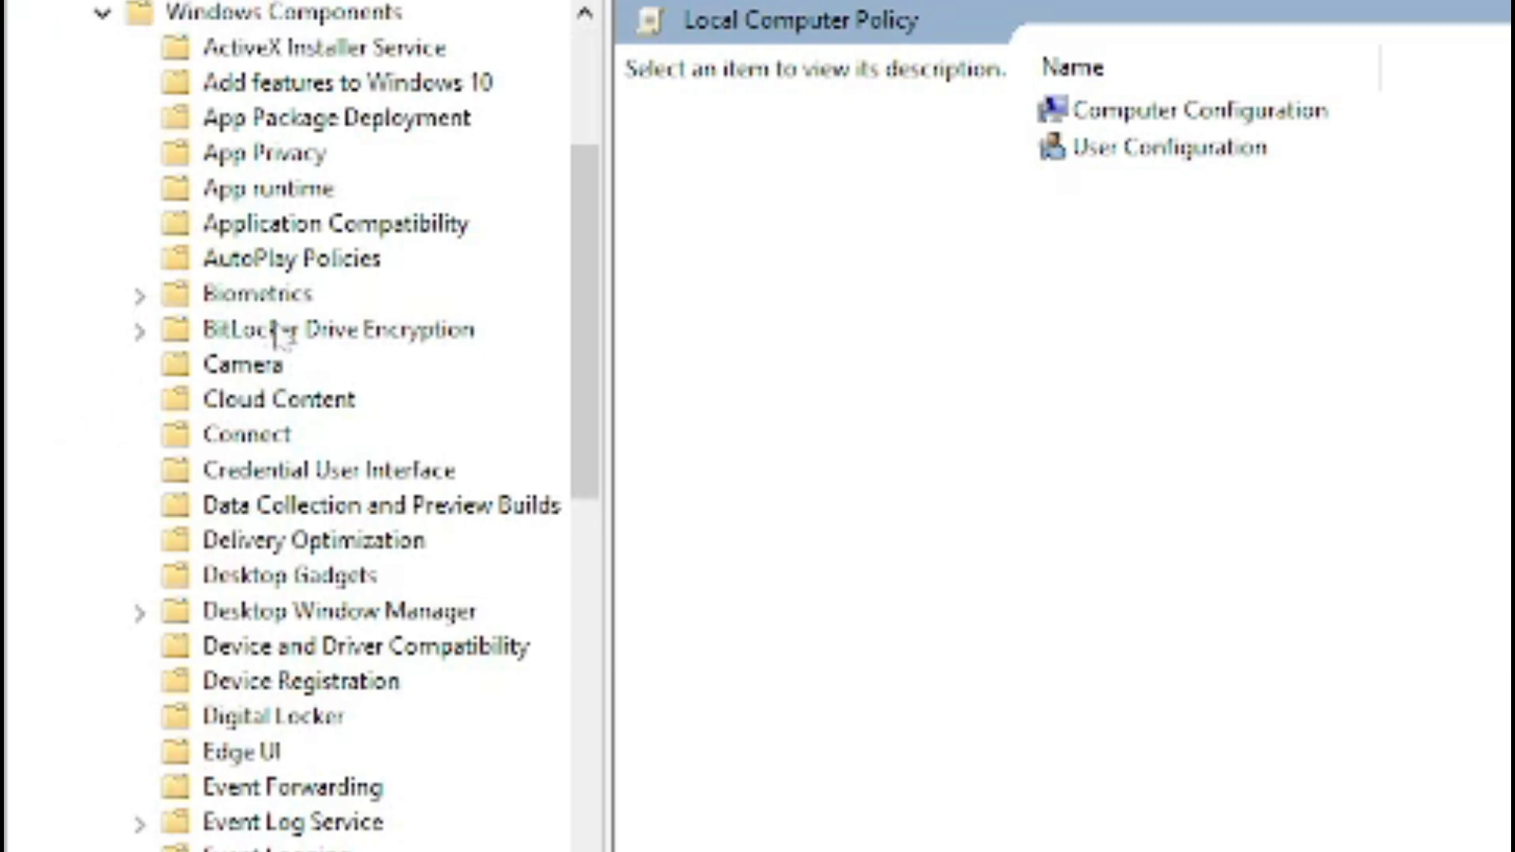
pyautogui.moveTo(271, 343)
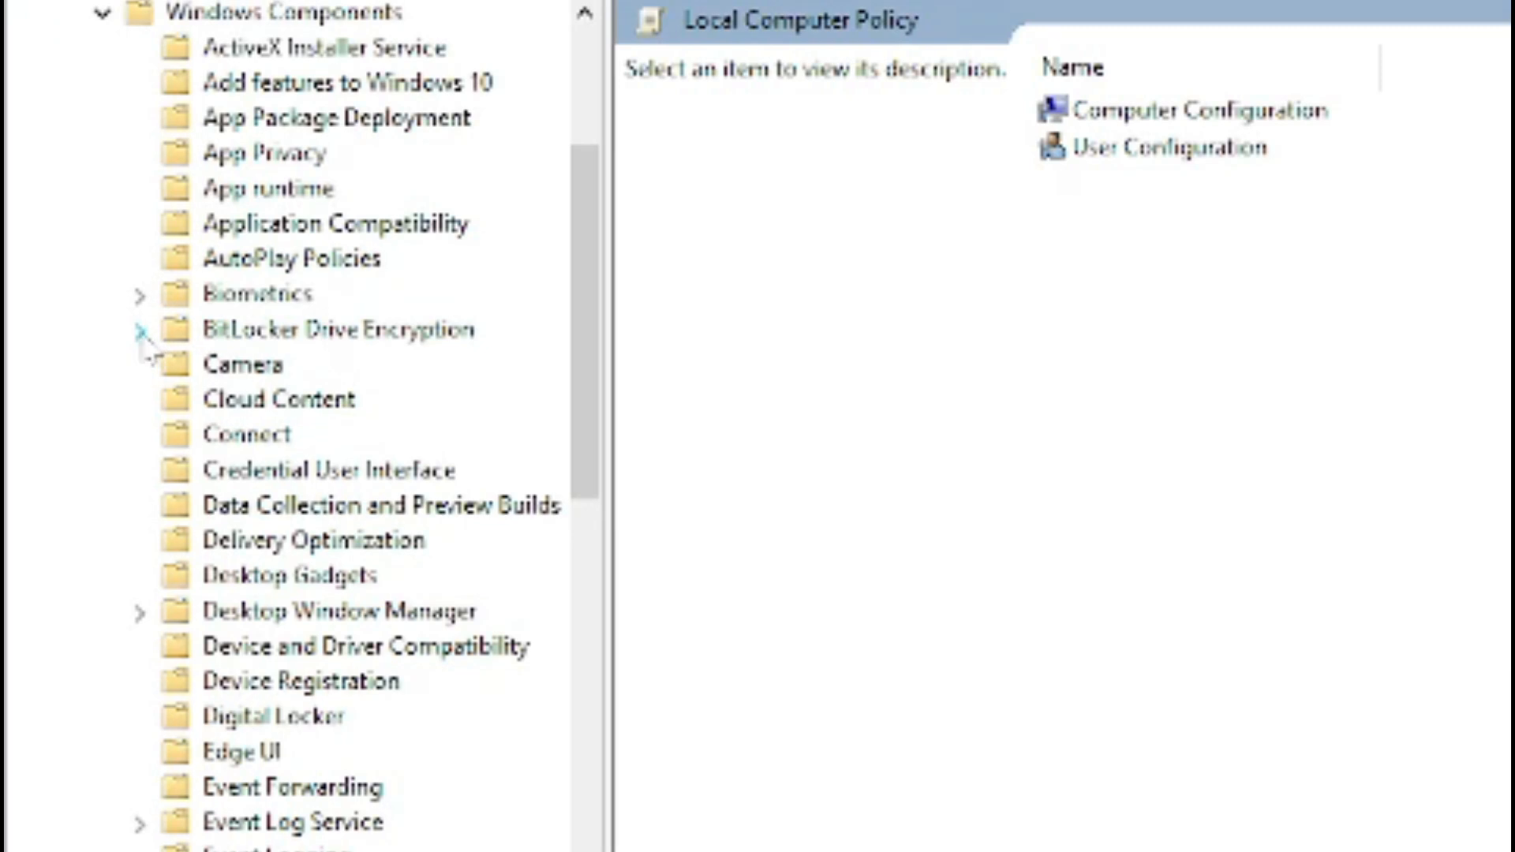
pyautogui.click(141, 328)
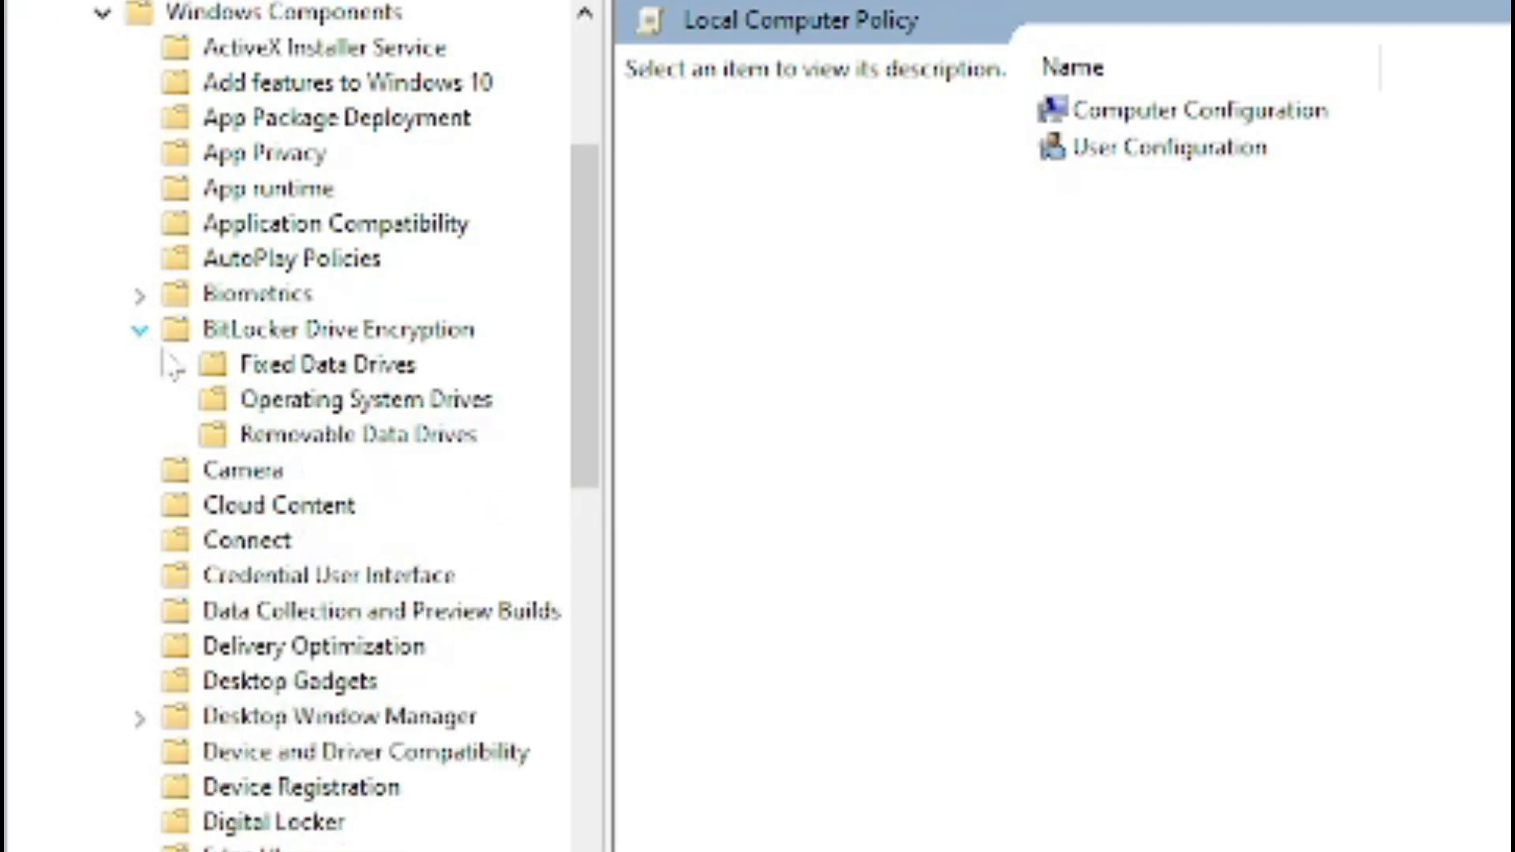
pyautogui.click(339, 398)
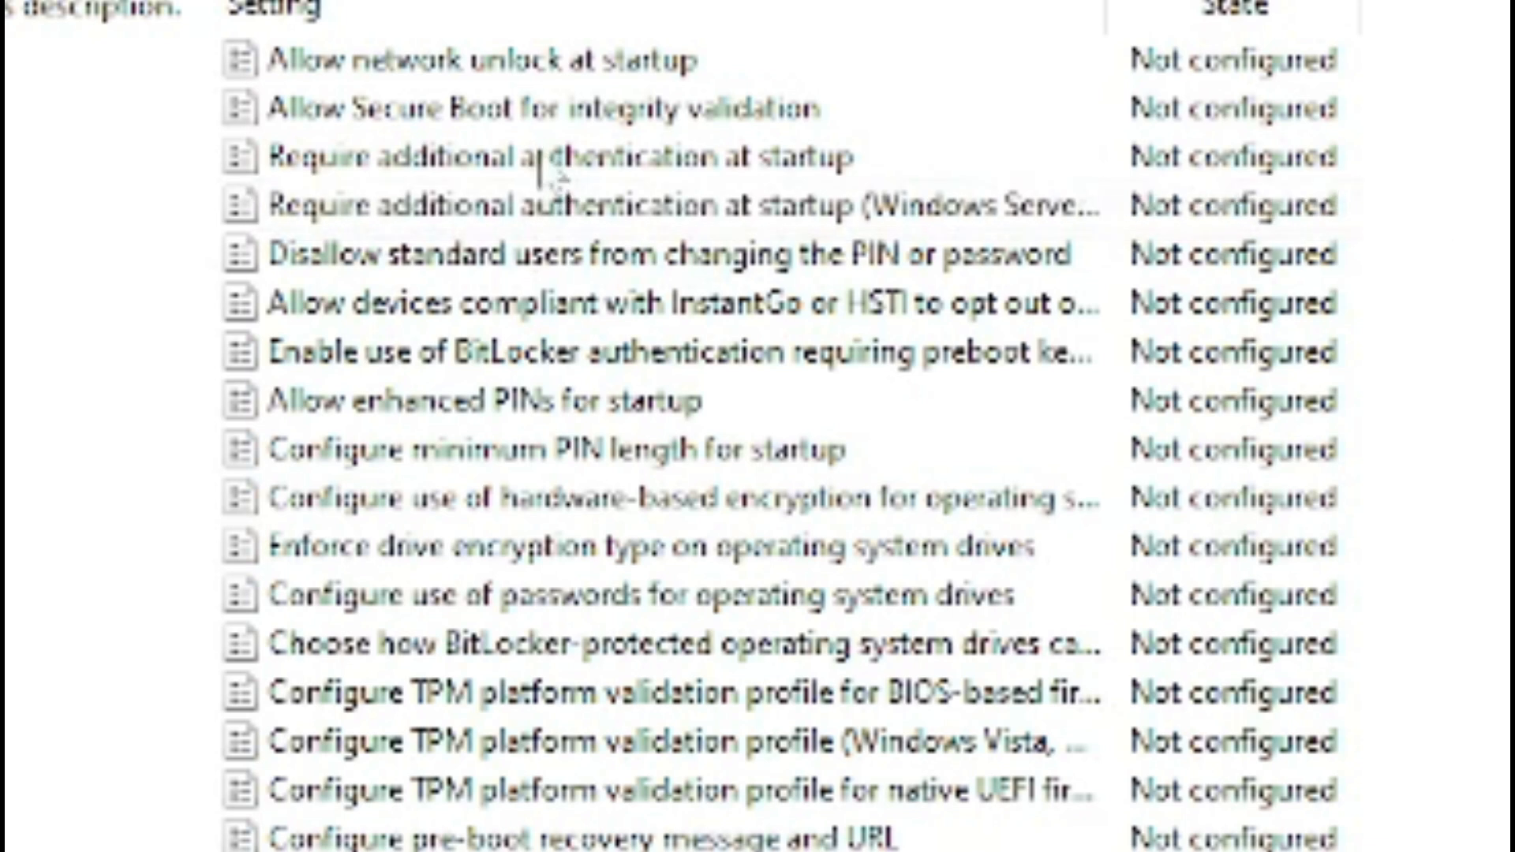
# Set 'Require additional authentication at startup' to Enabled, allowing BitLocker without a compatible TPM
pyautogui.click(580, 158)
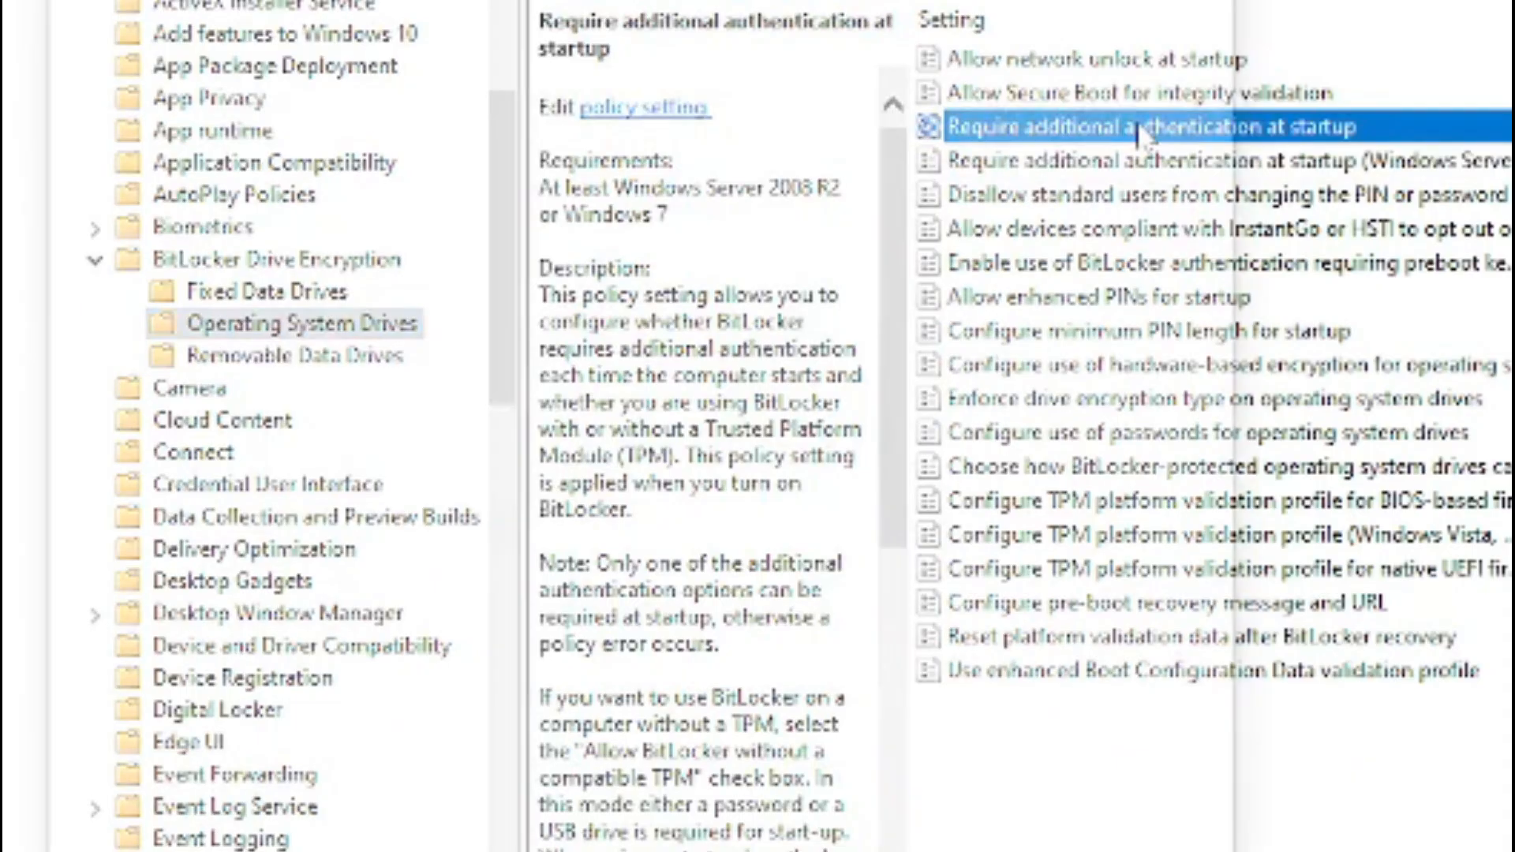
pyautogui.doubleClick(1111, 125)
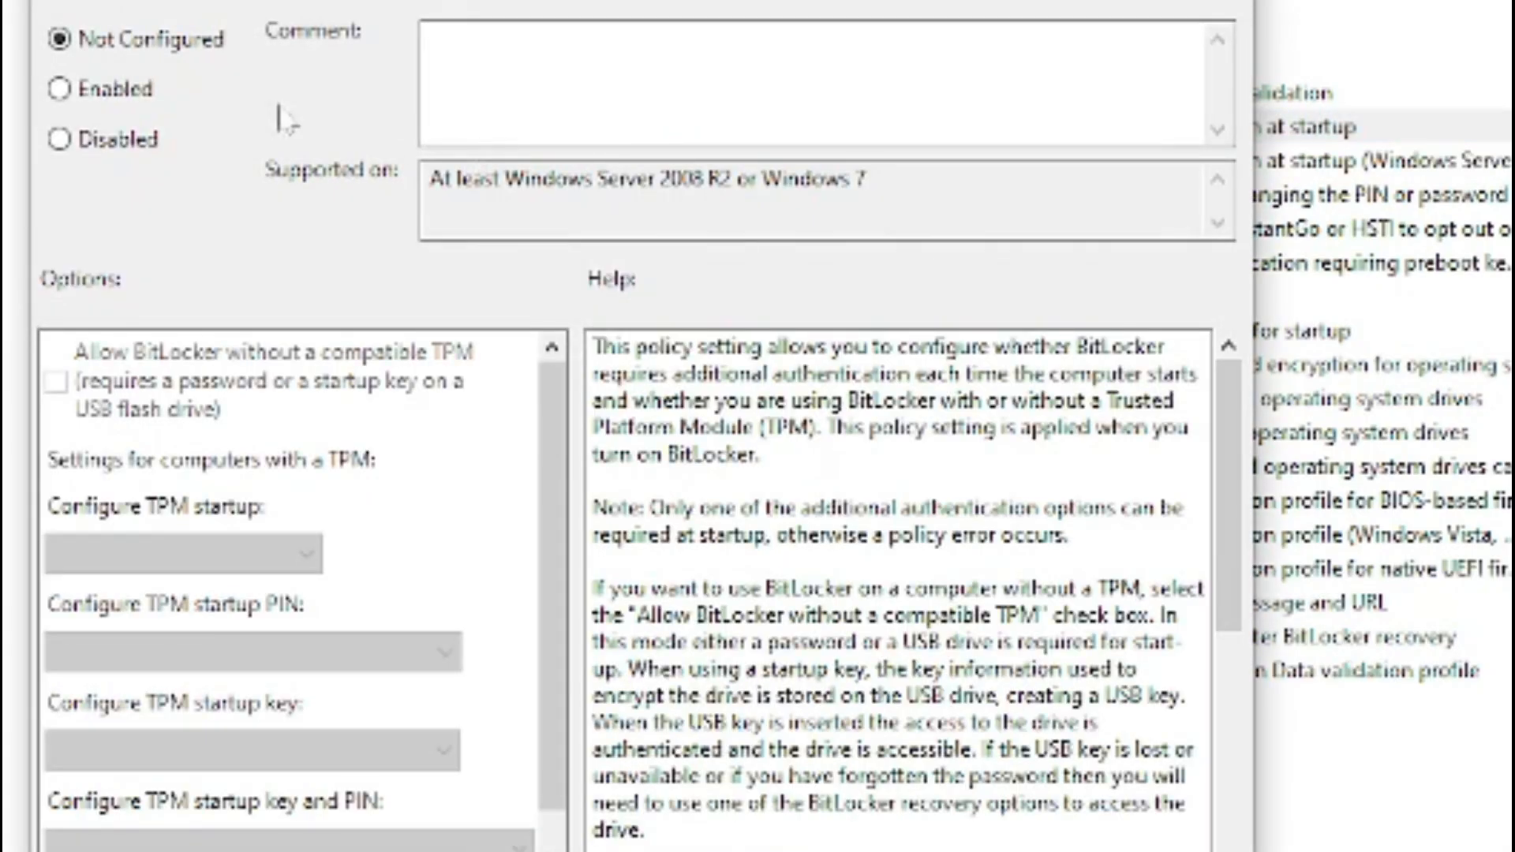
pyautogui.click(60, 88)
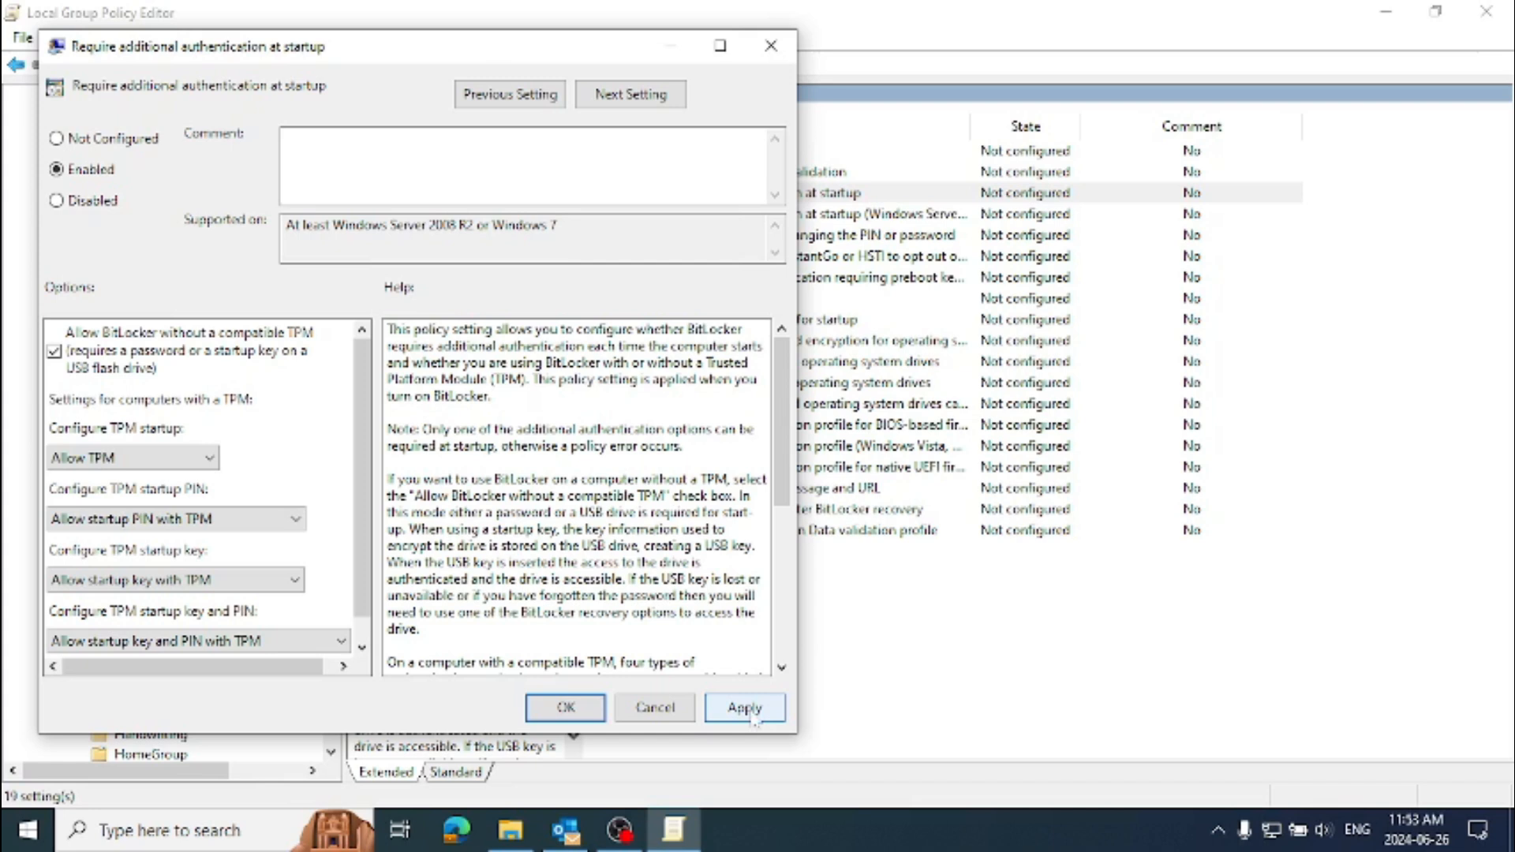
pyautogui.click(744, 707)
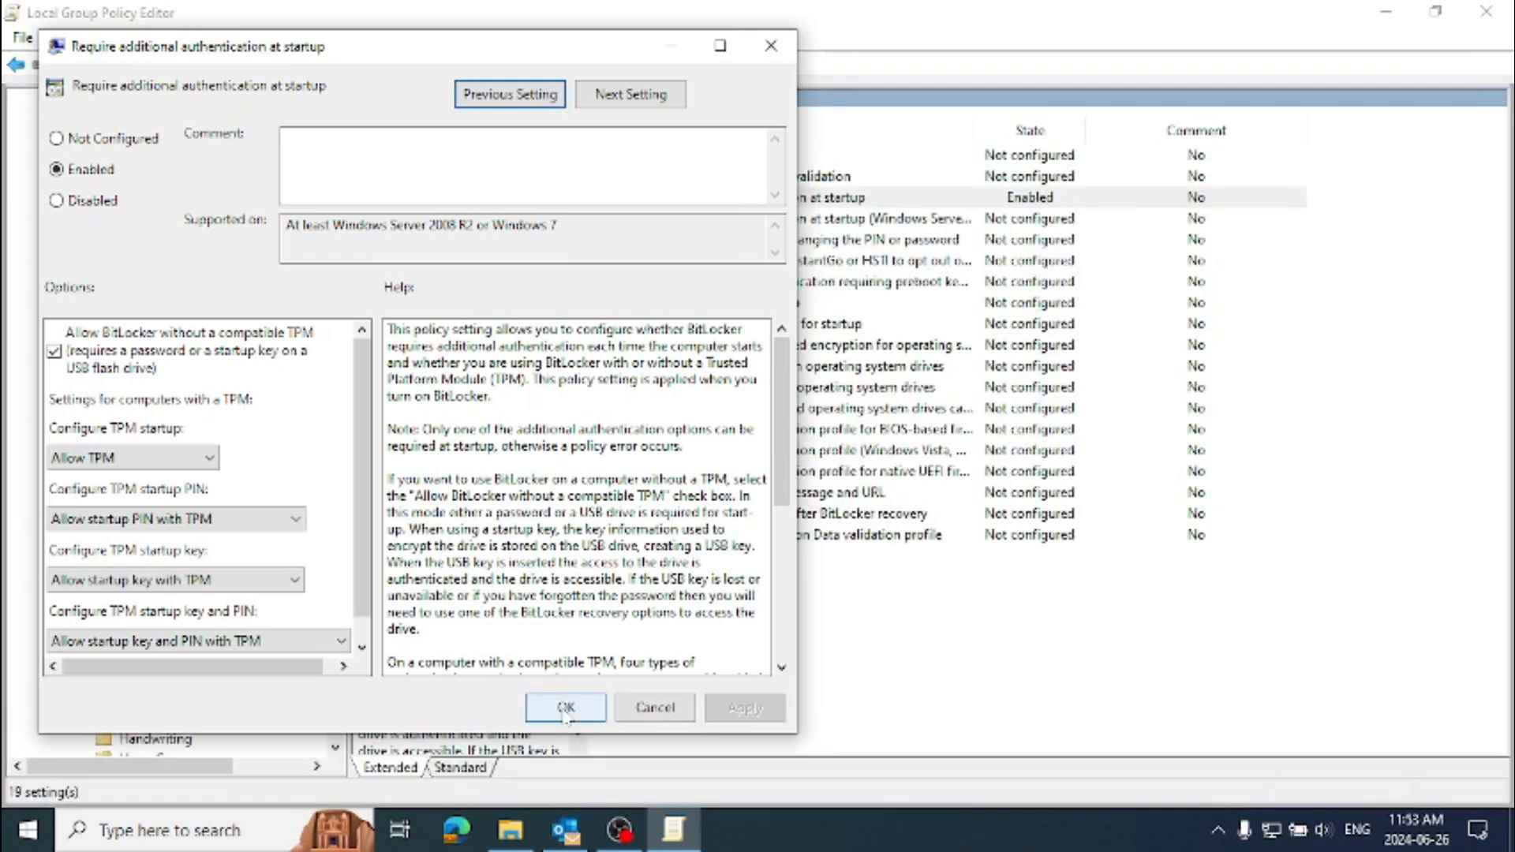
pyautogui.click(565, 707)
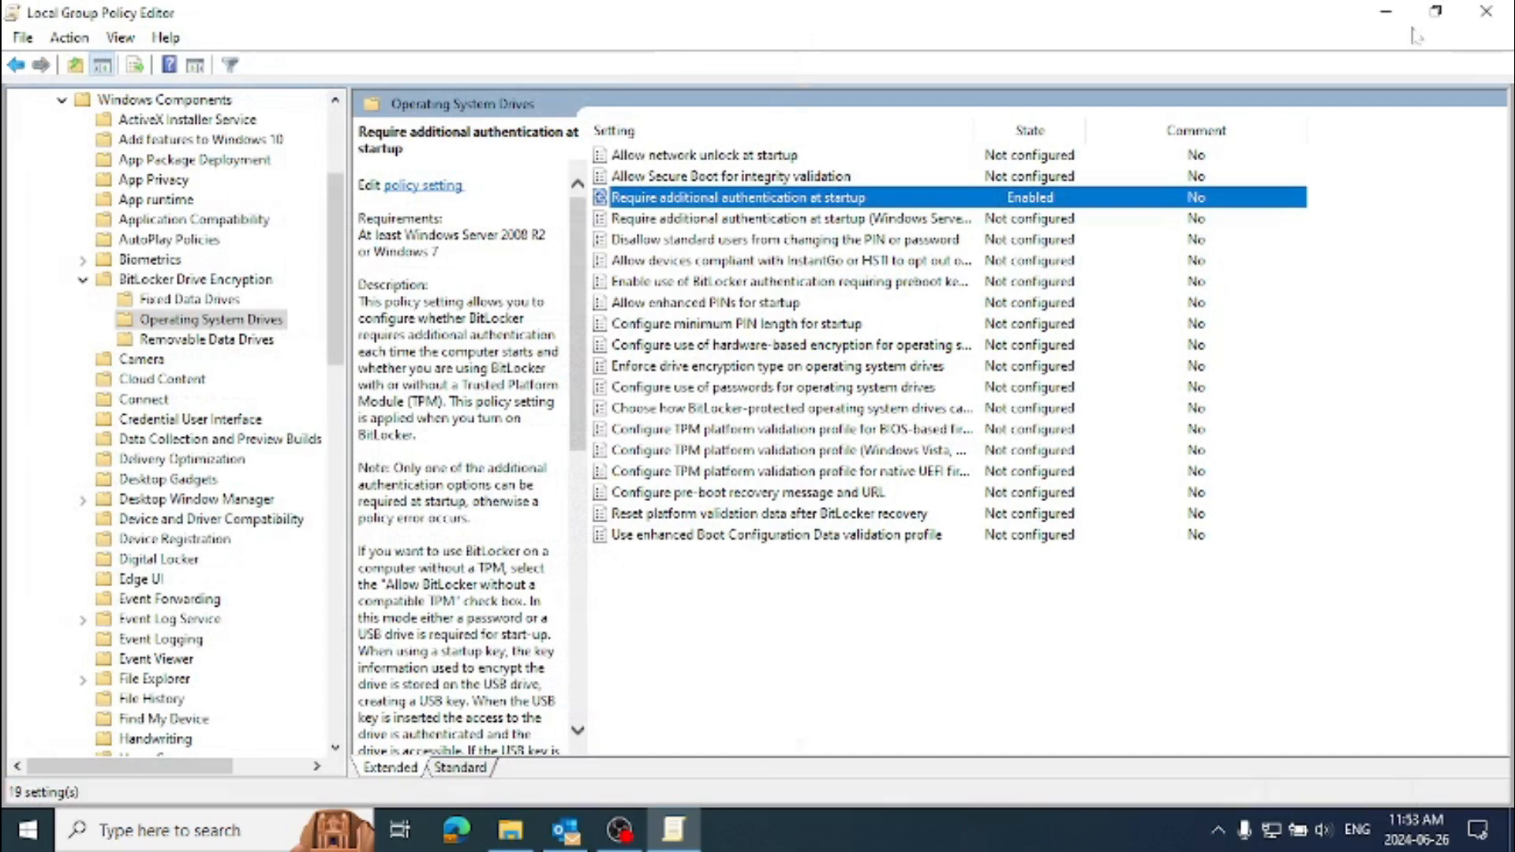
pyautogui.moveTo(1488, 12)
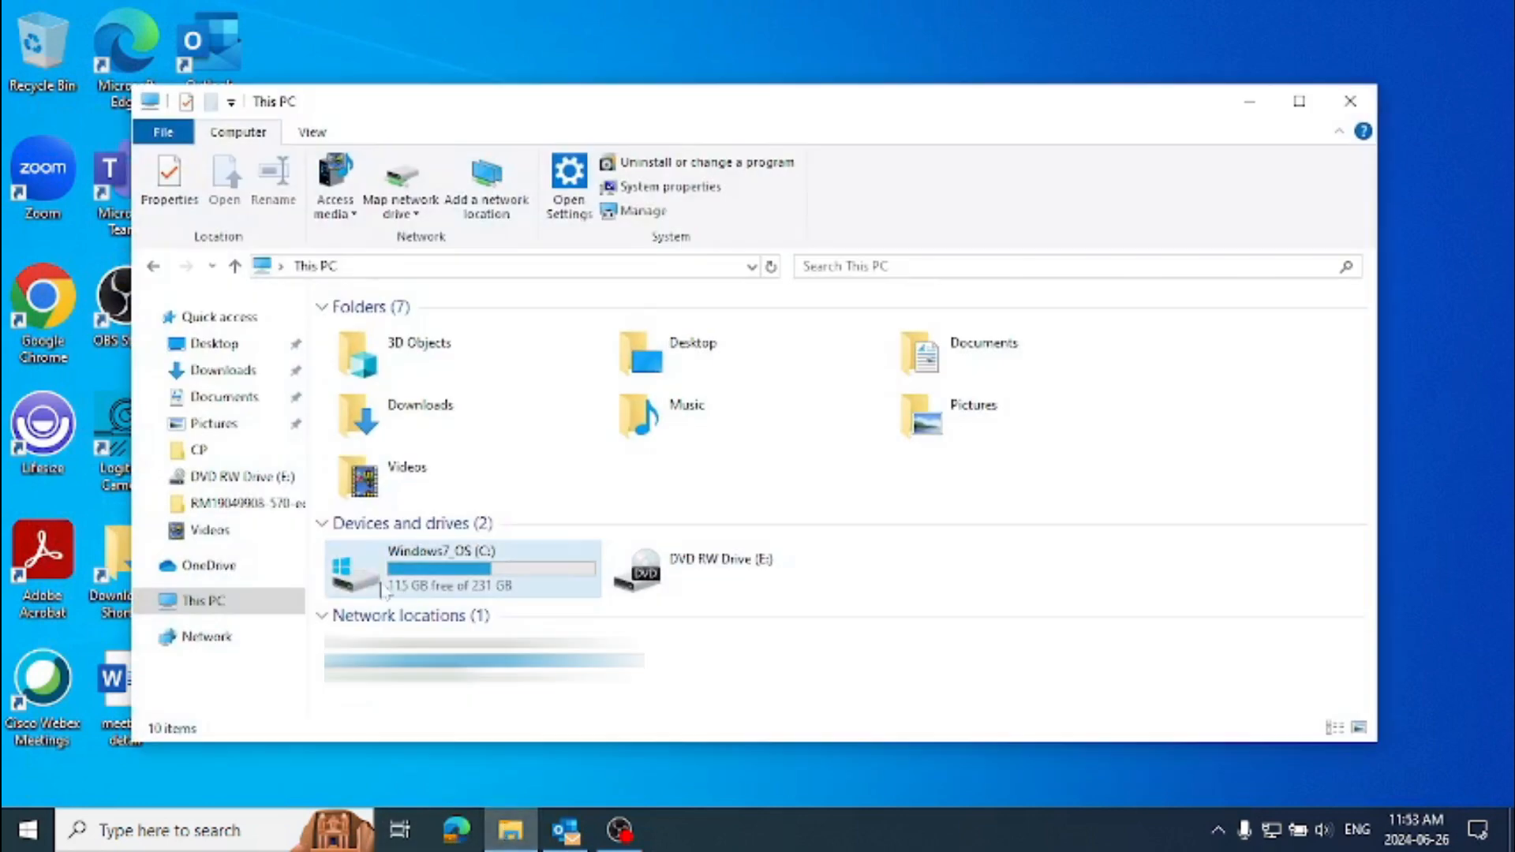
pyautogui.moveTo(416, 570)
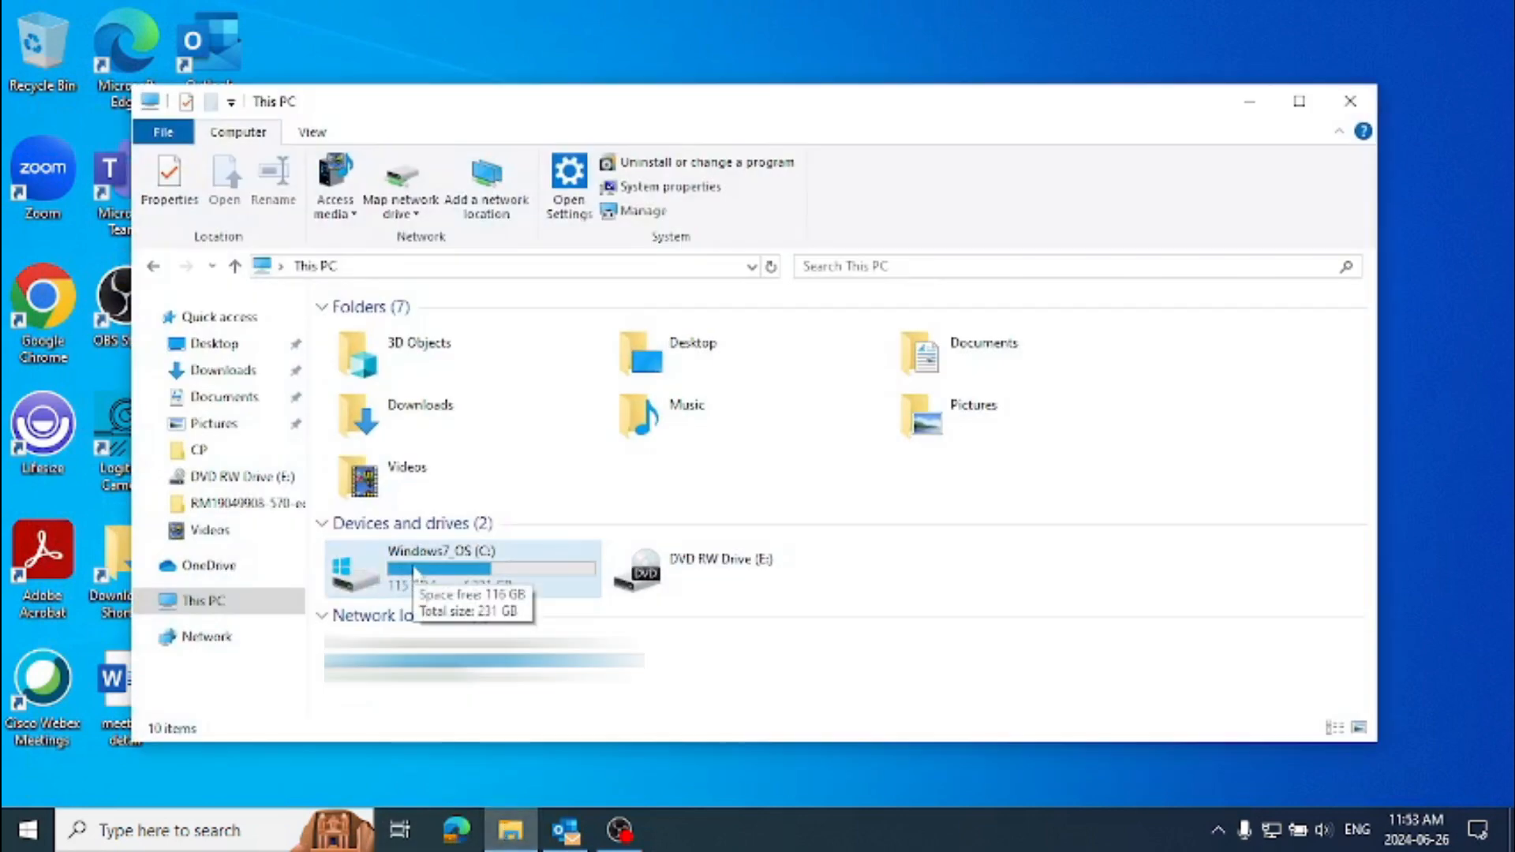
# Turn on BitLocker for drive C:, reaching the unlock choice and cancelling the close prompt
pyautogui.rightClick(416, 565)
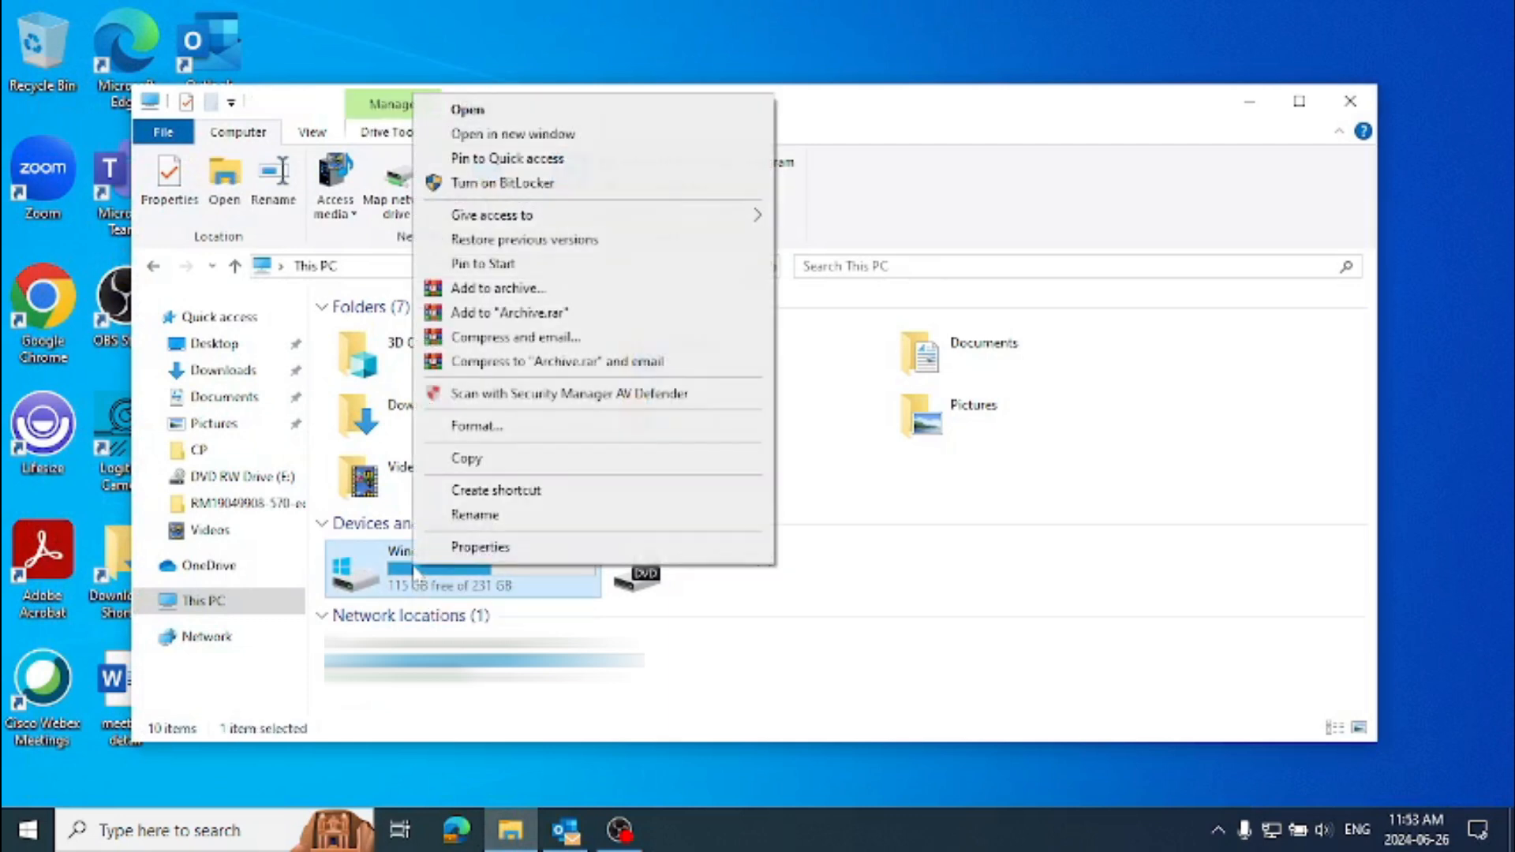
pyautogui.moveTo(502, 183)
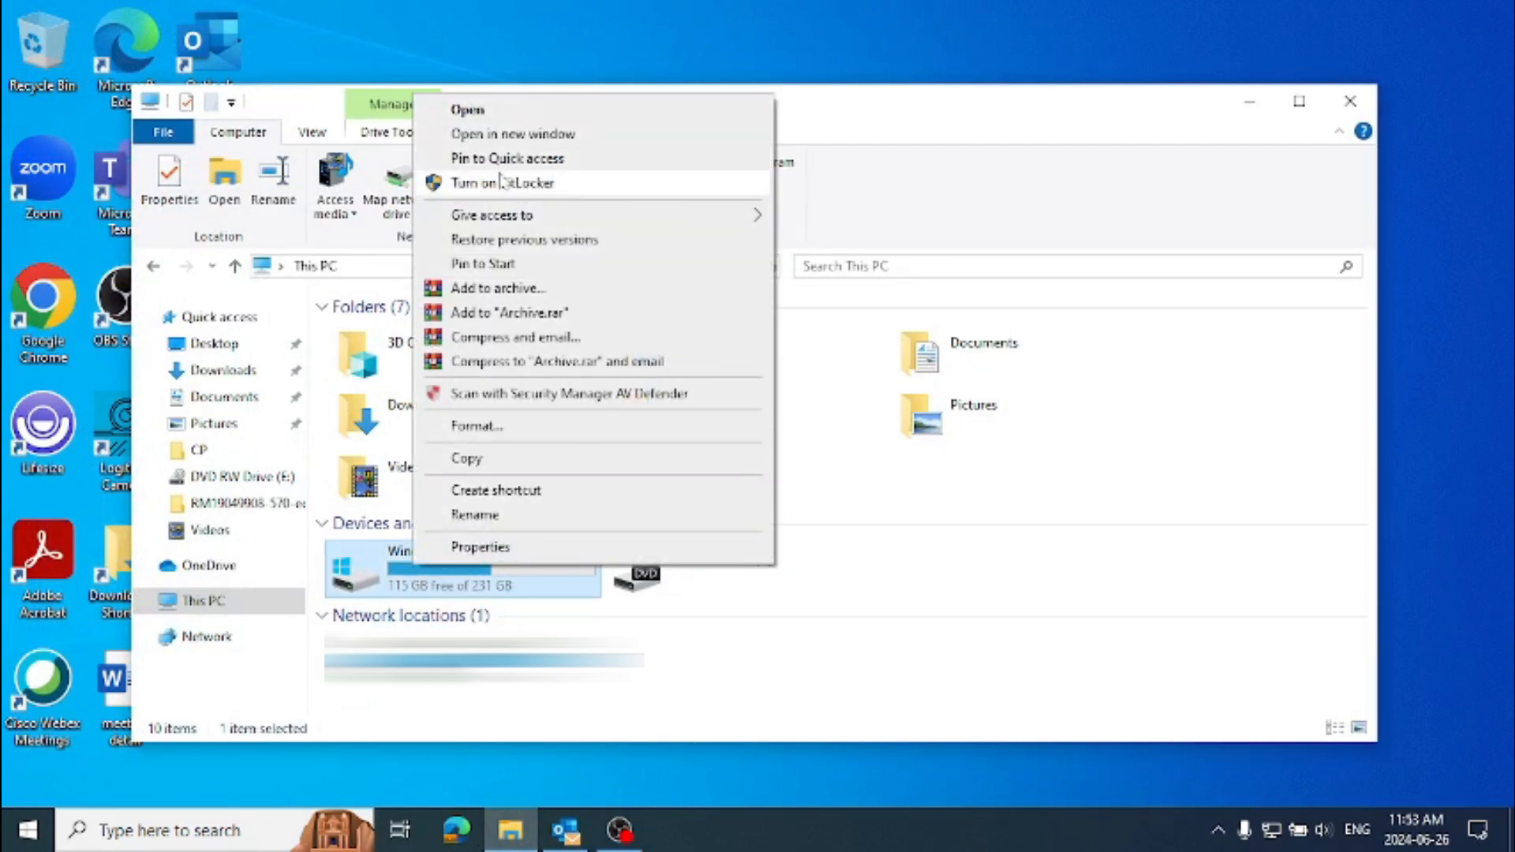
pyautogui.click(502, 182)
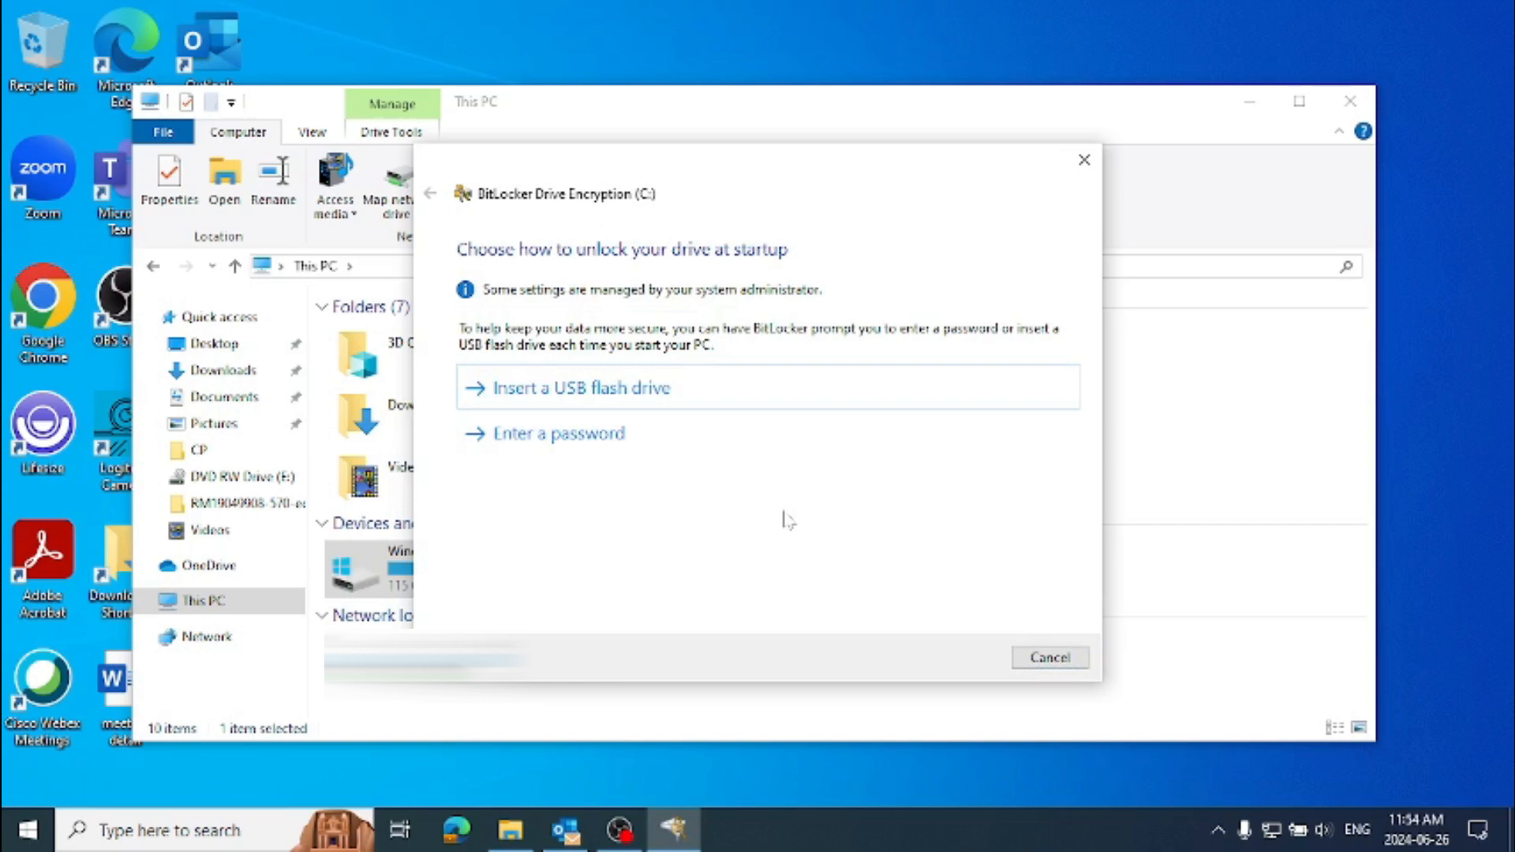
pyautogui.moveTo(1015, 244)
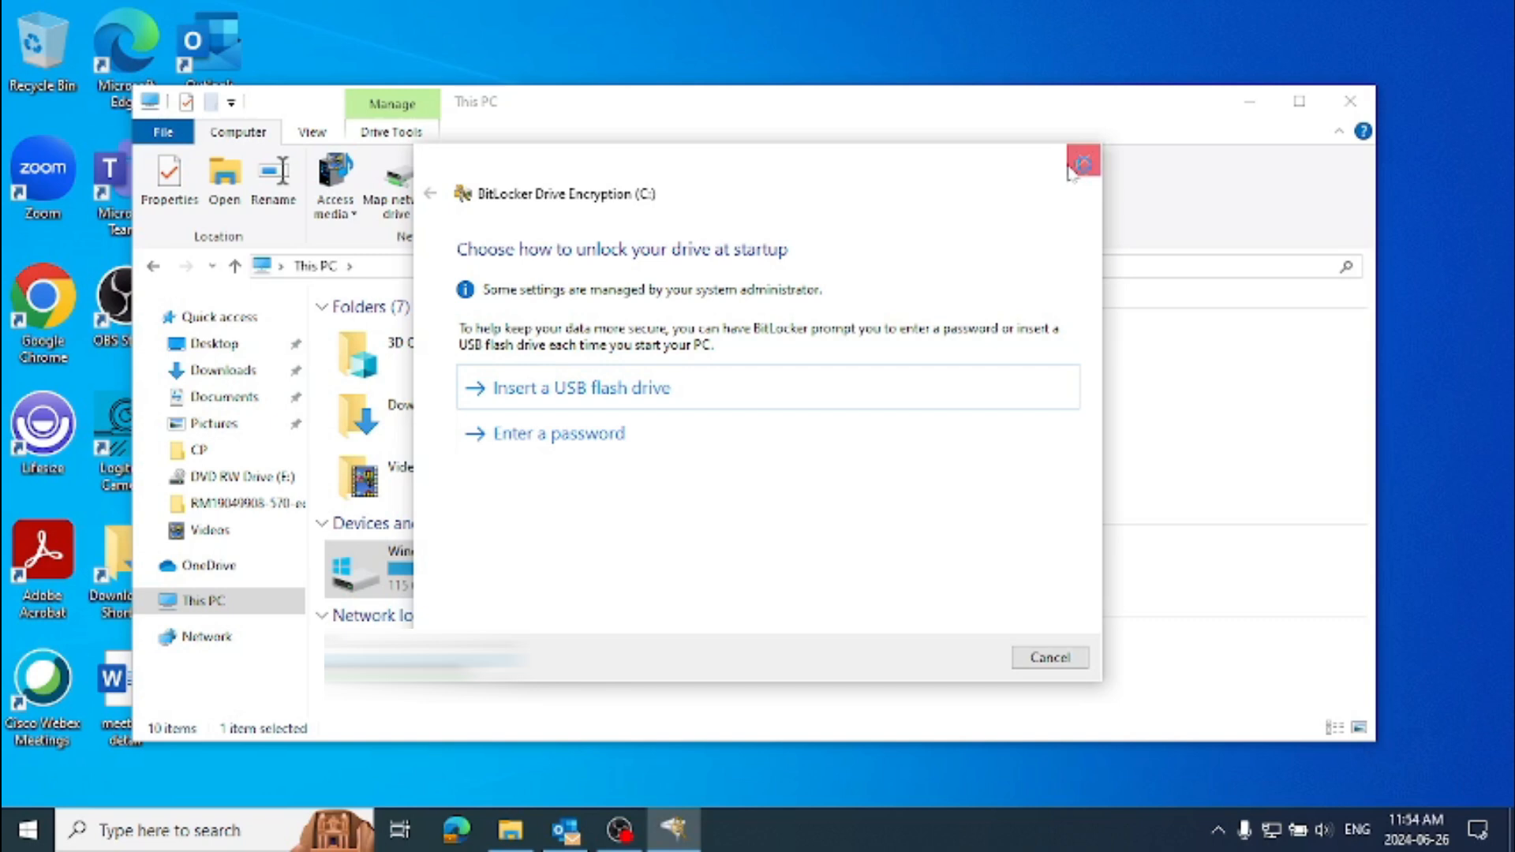
pyautogui.click(1081, 161)
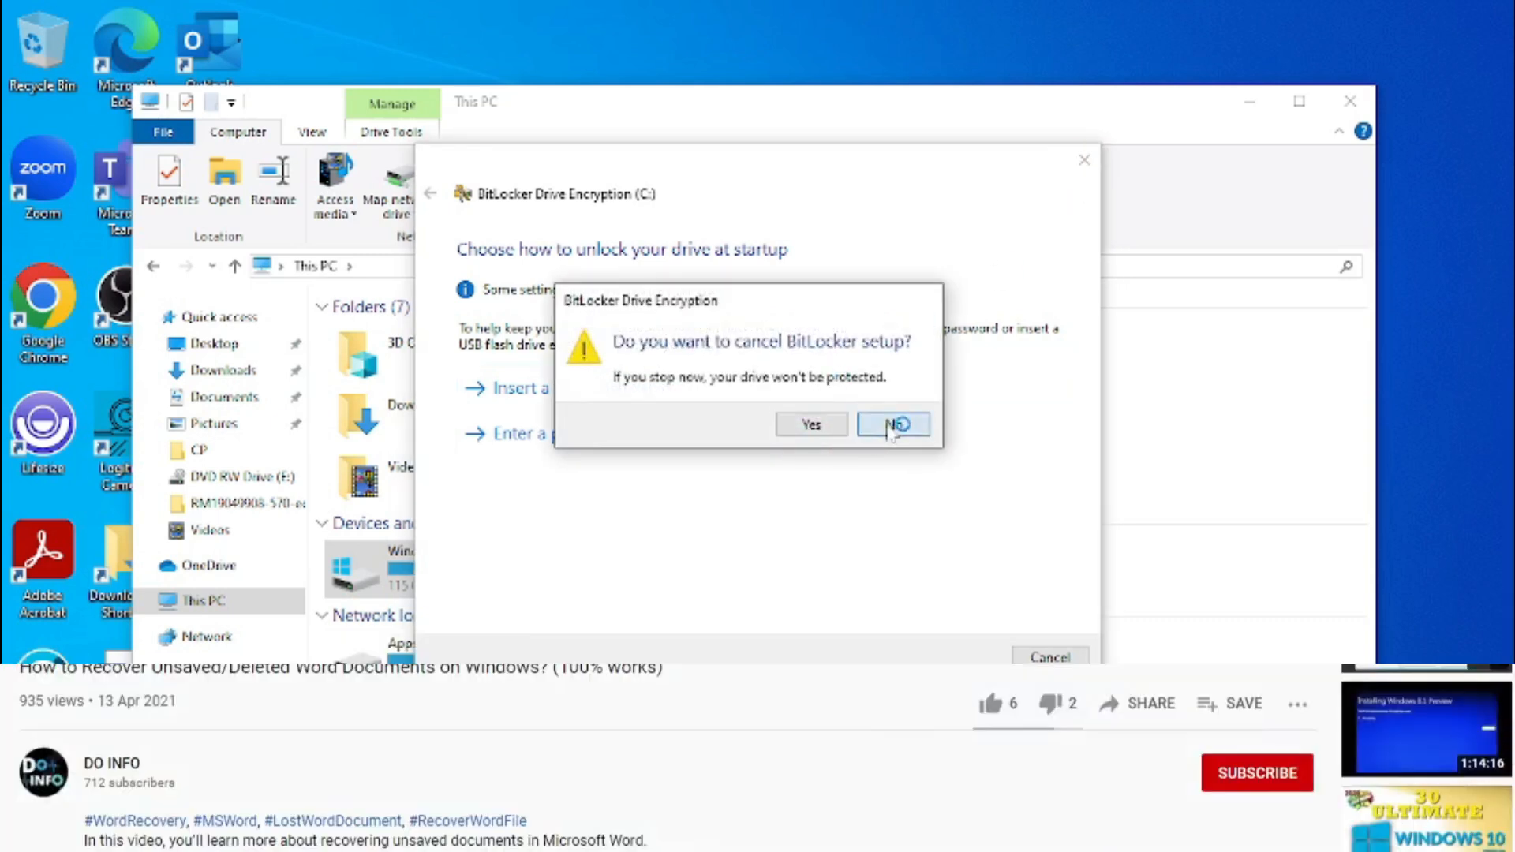
pyautogui.click(890, 425)
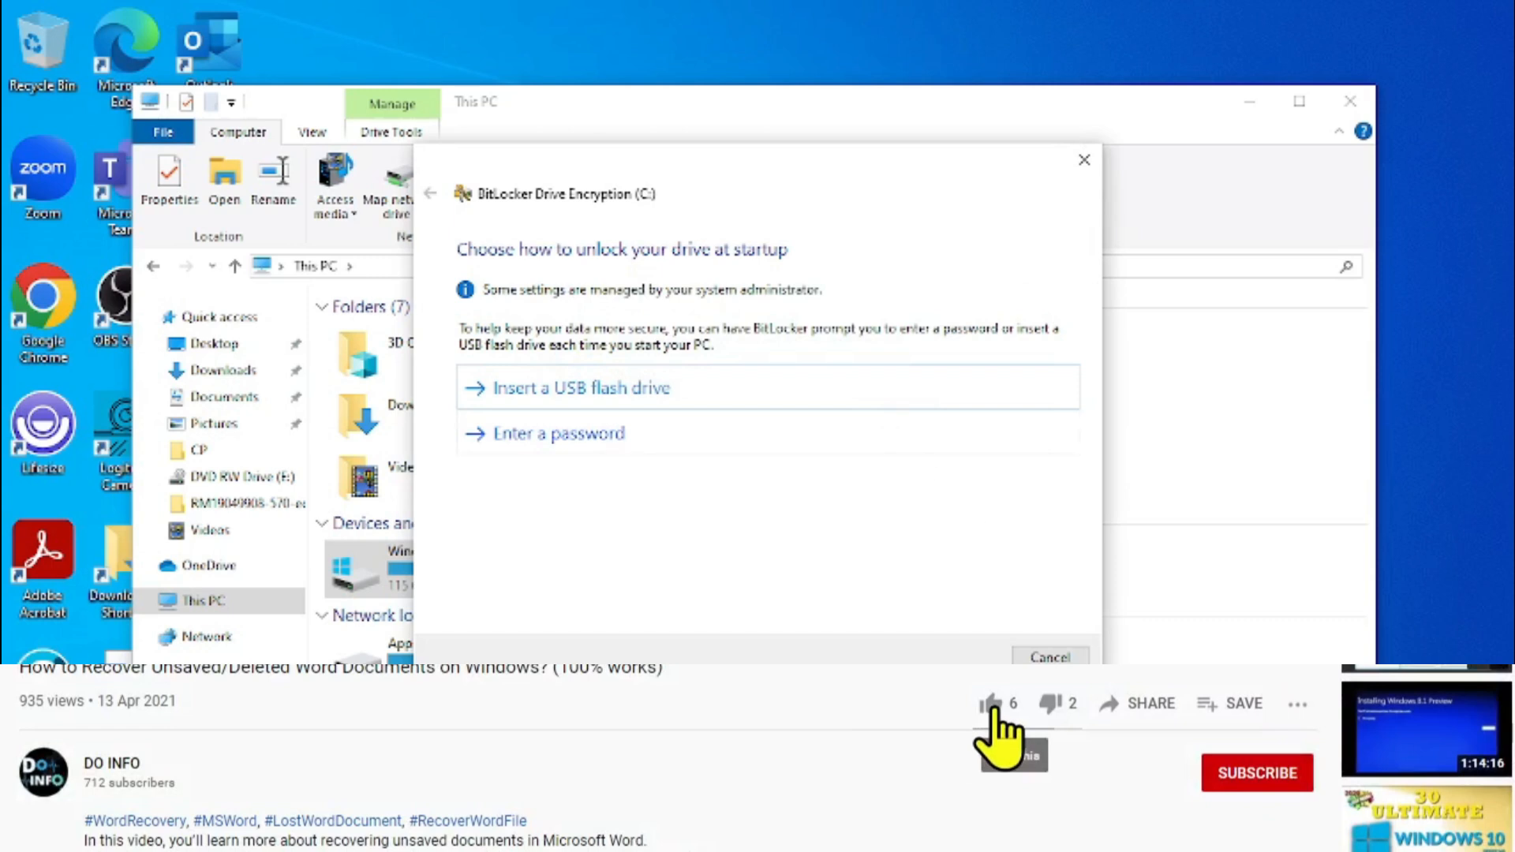
pyautogui.click(990, 703)
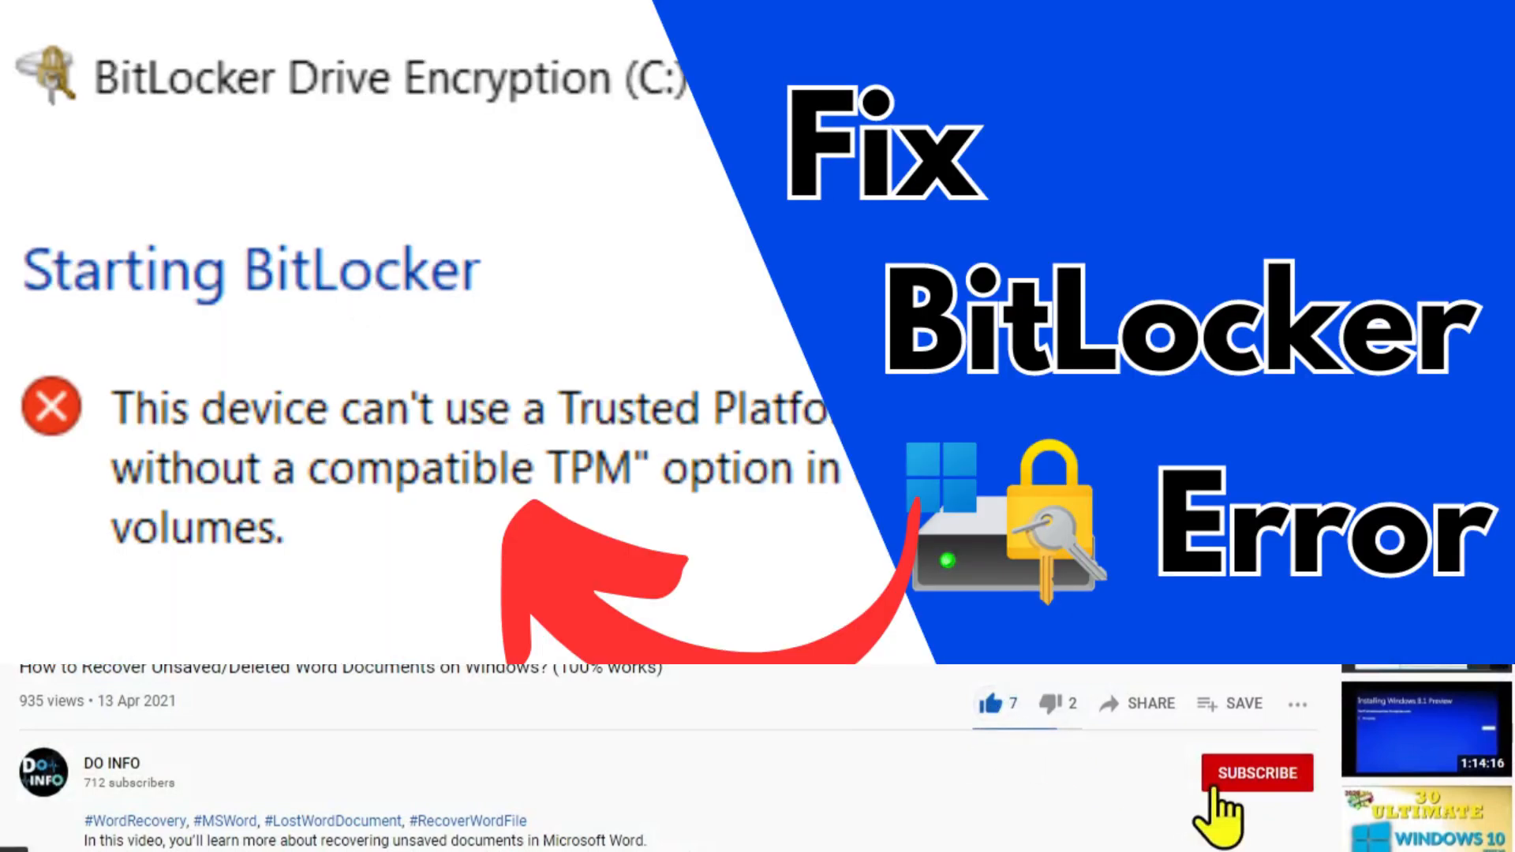
pyautogui.click(1256, 770)
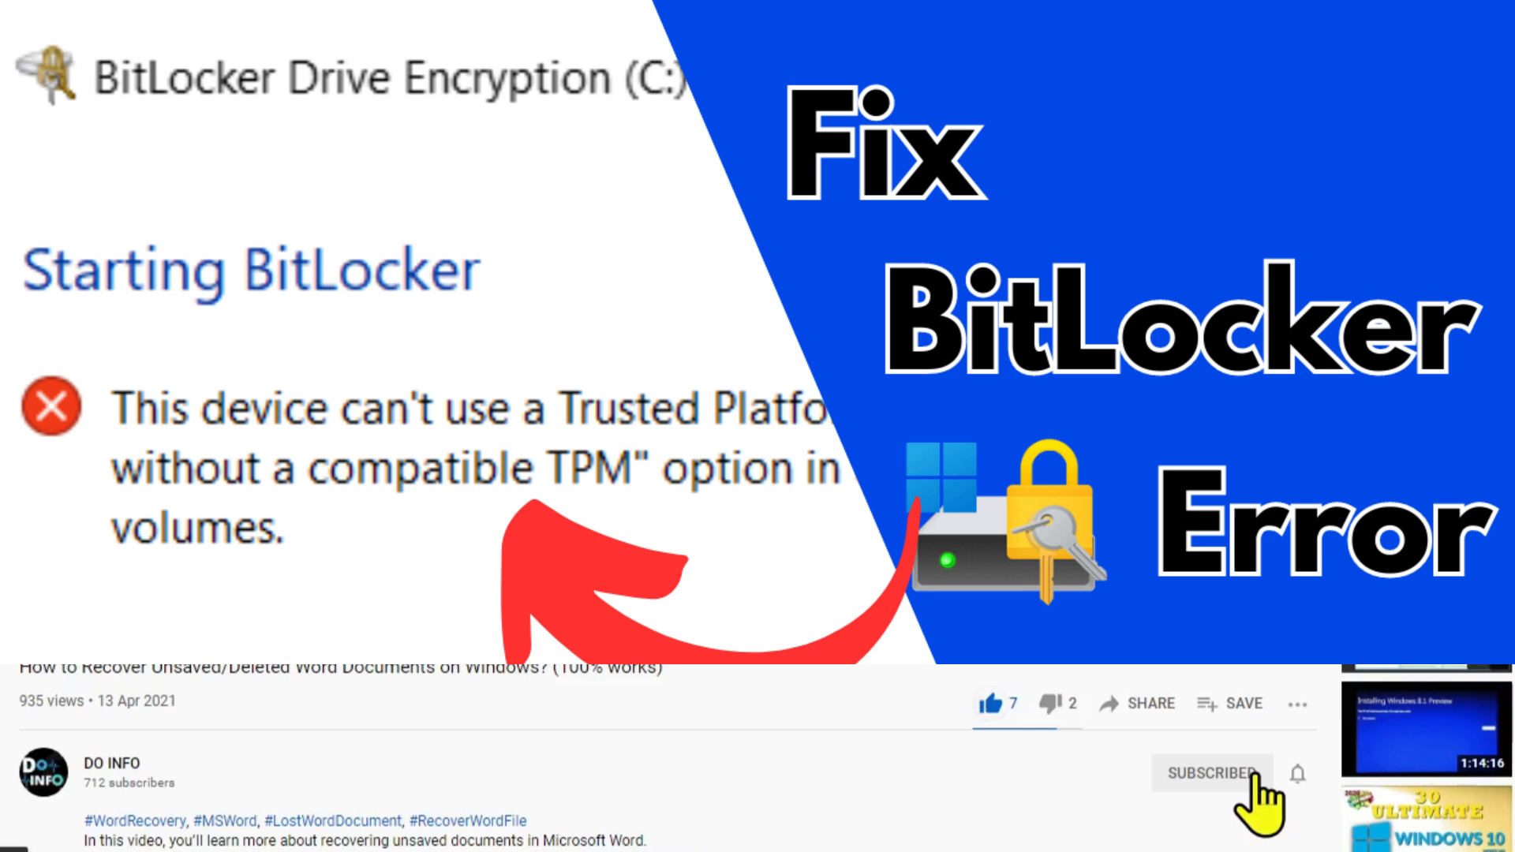
pyautogui.click(1327, 774)
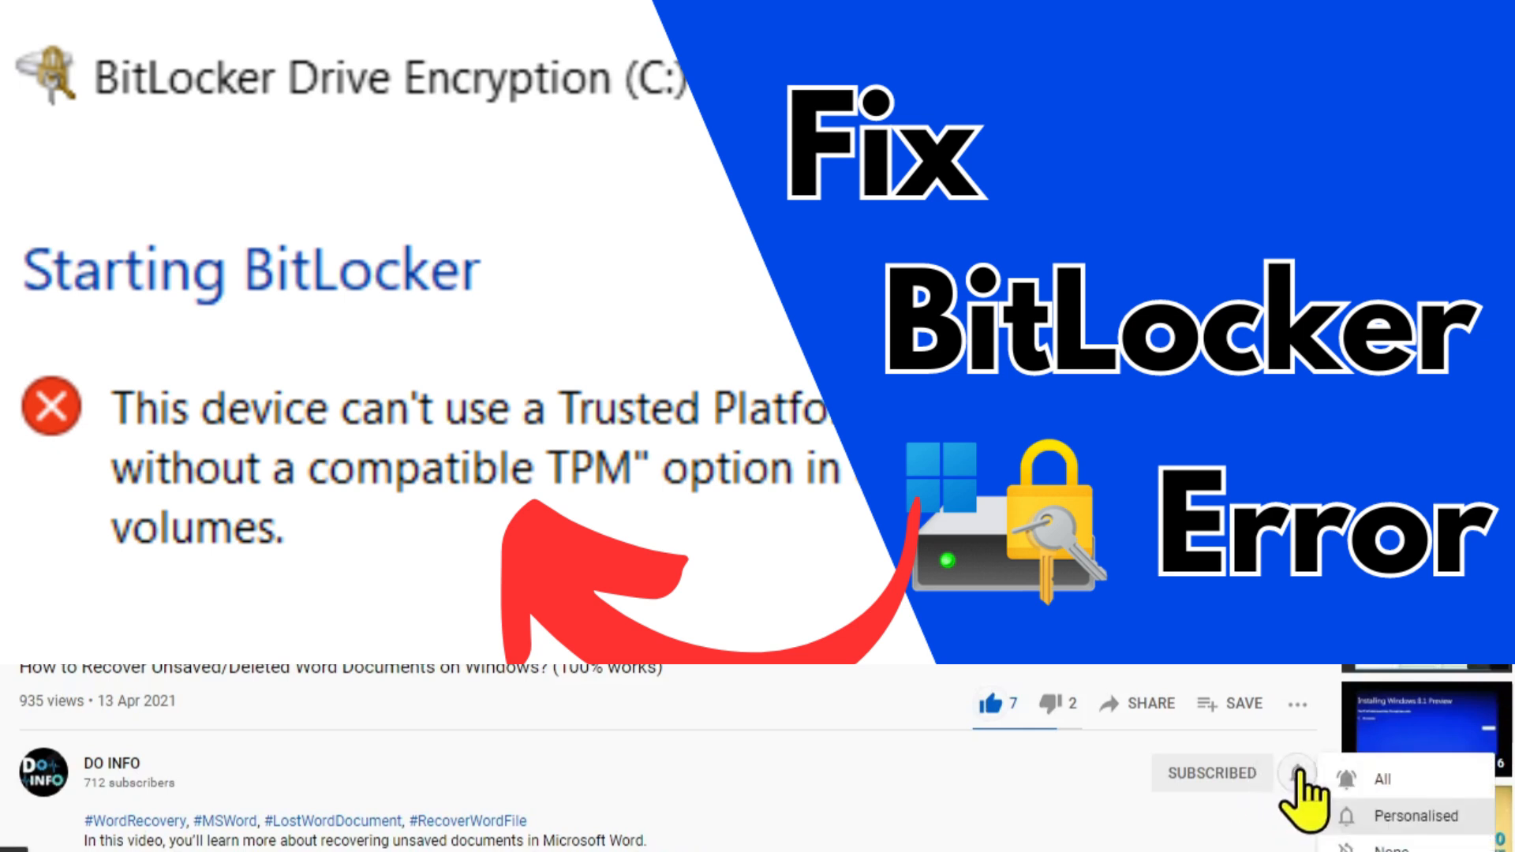